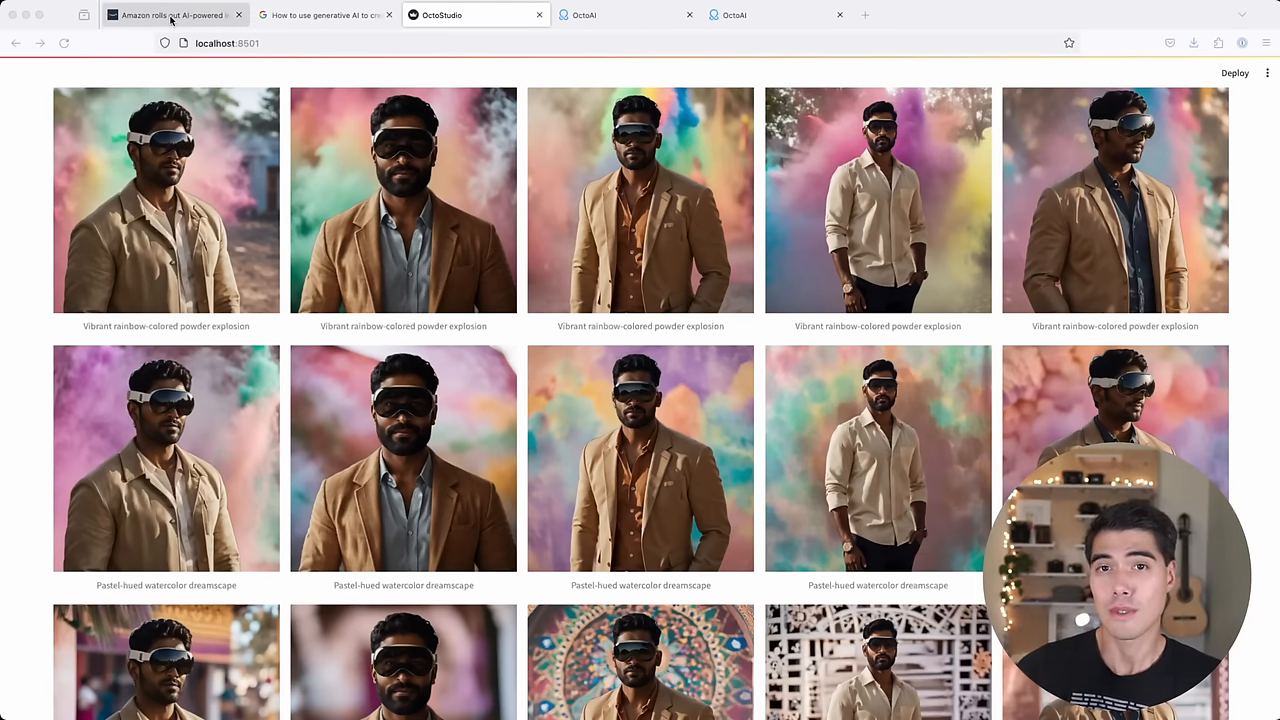
- View the Amazon AI image generation article, then Google's Product Studio article
left_click(170, 14)
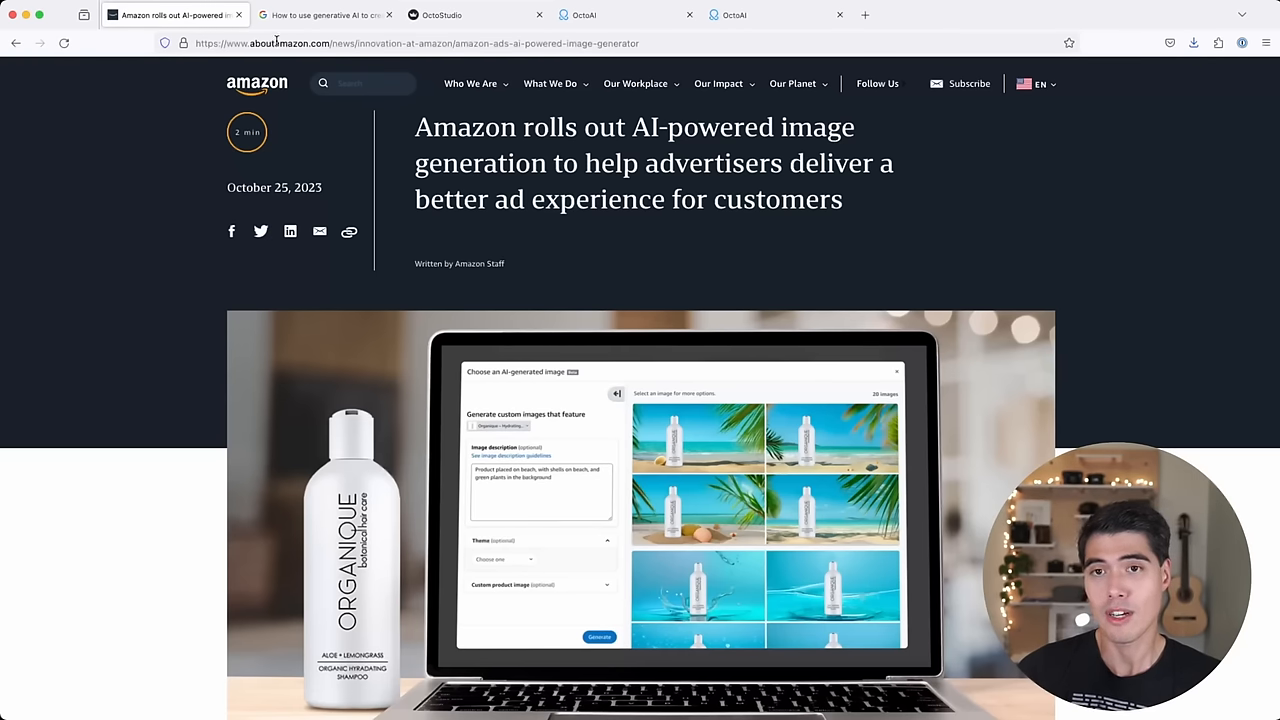
left_click(322, 14)
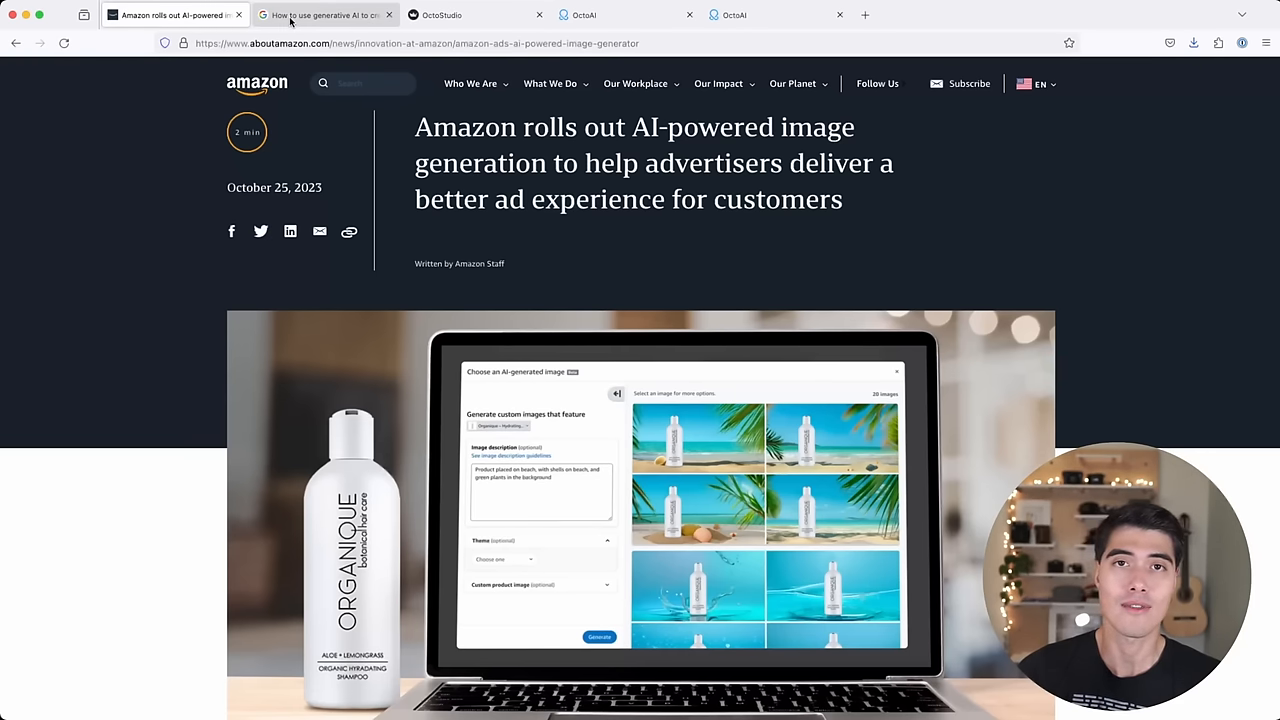
left_click(322, 14)
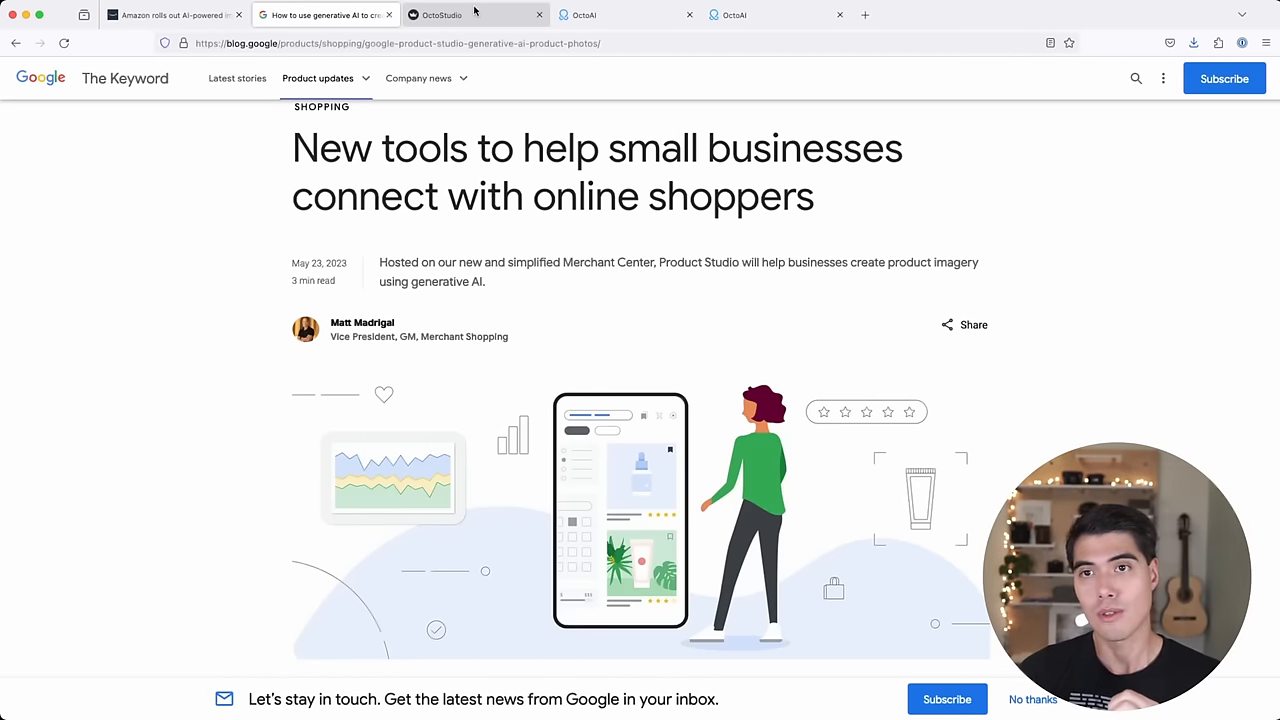
- Switch back to the OctoStudio gallery of headset portraits on powder and watercolour backdrops
left_click(470, 14)
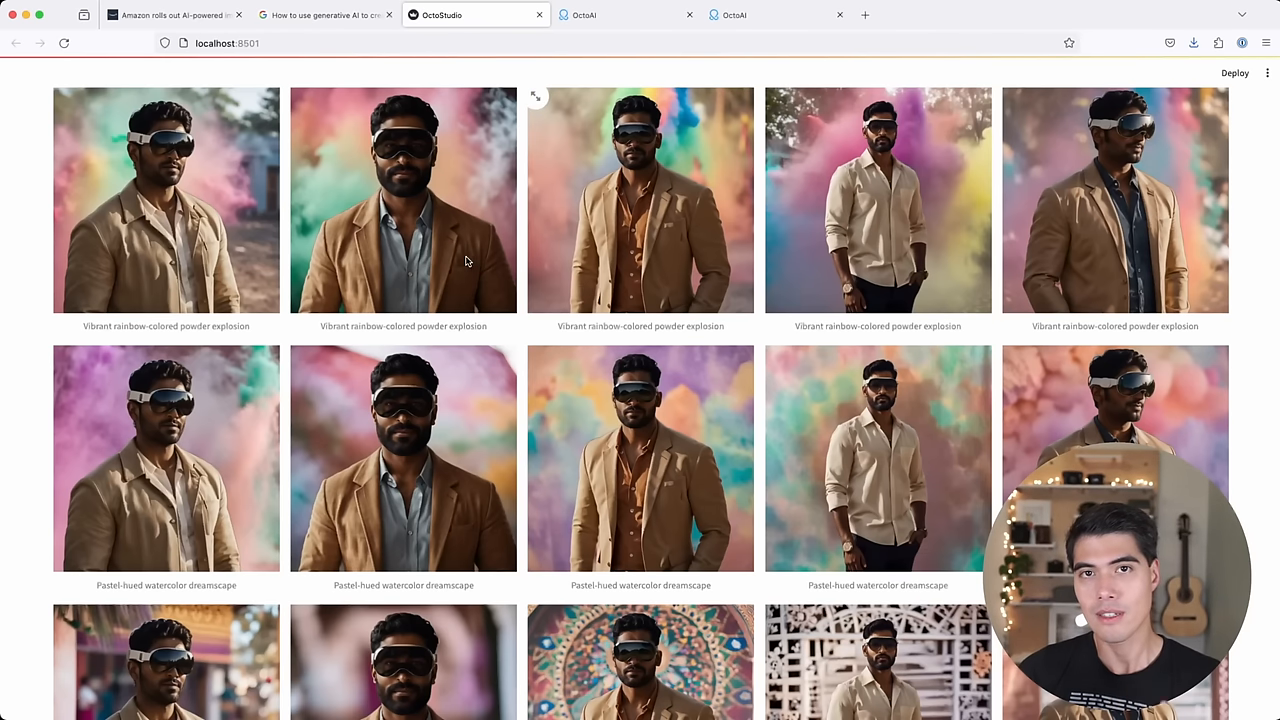
mouse_move(453, 258)
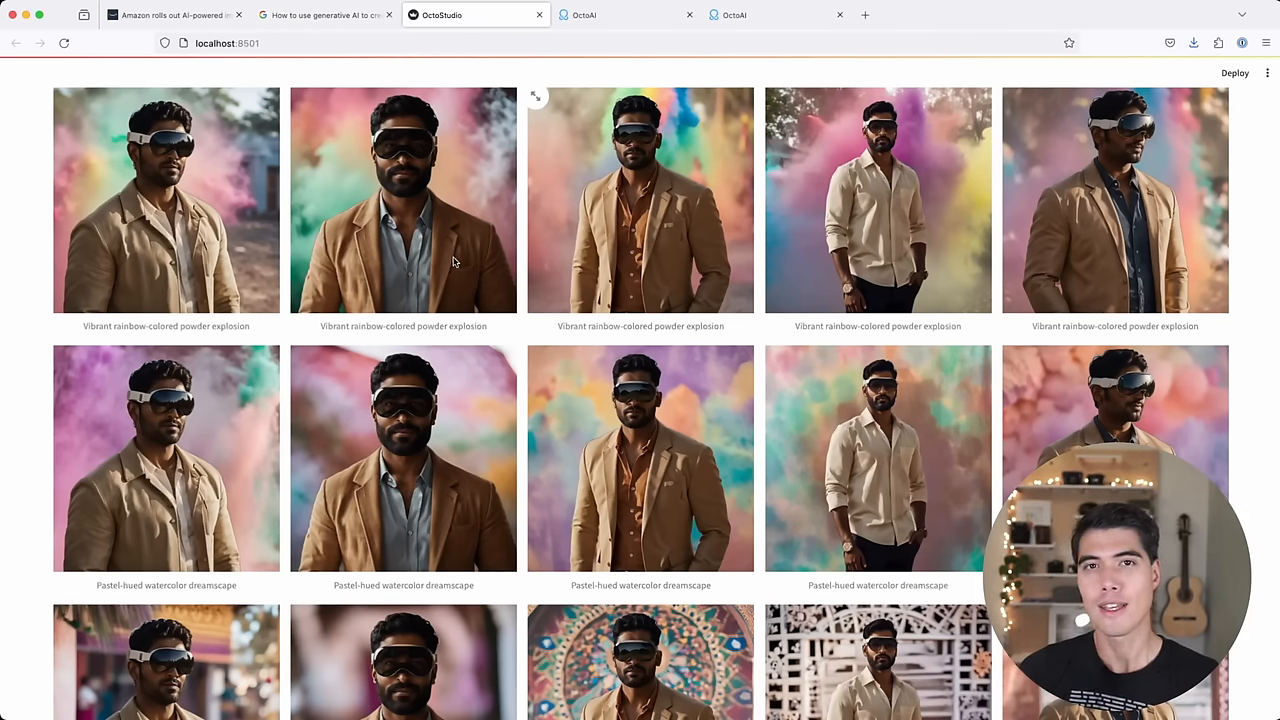
mouse_move(668, 150)
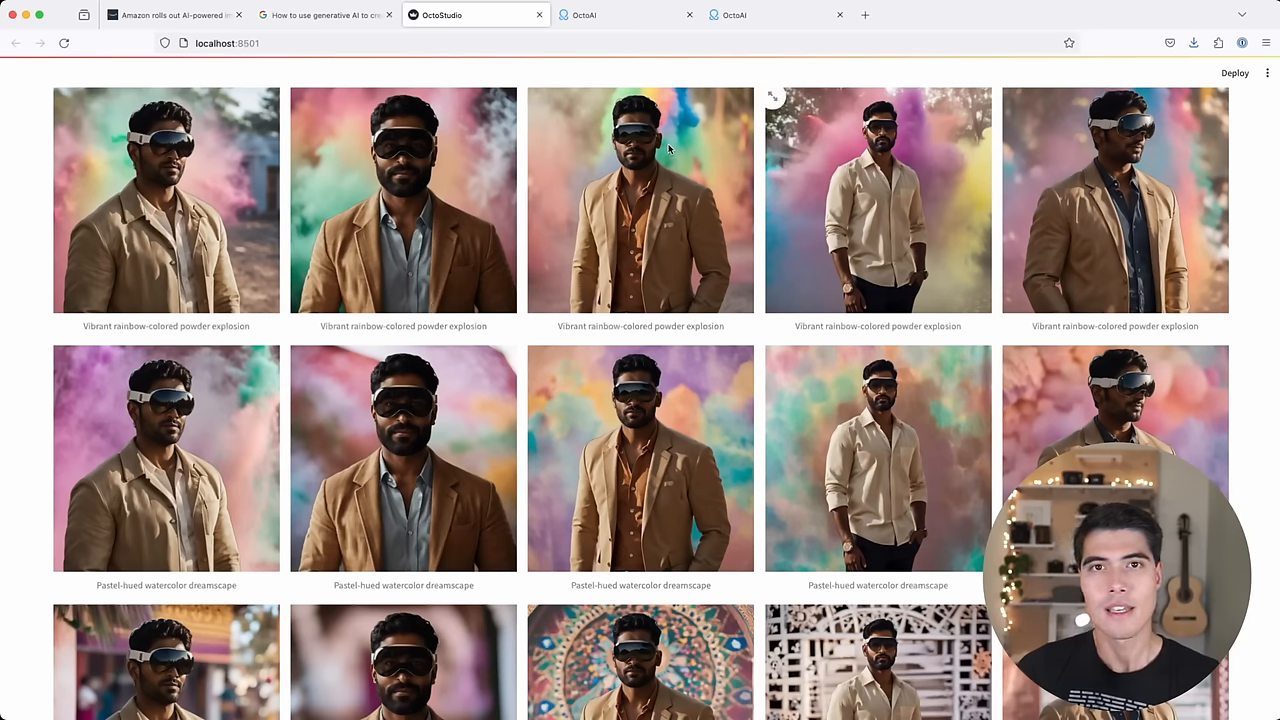
mouse_move(663, 120)
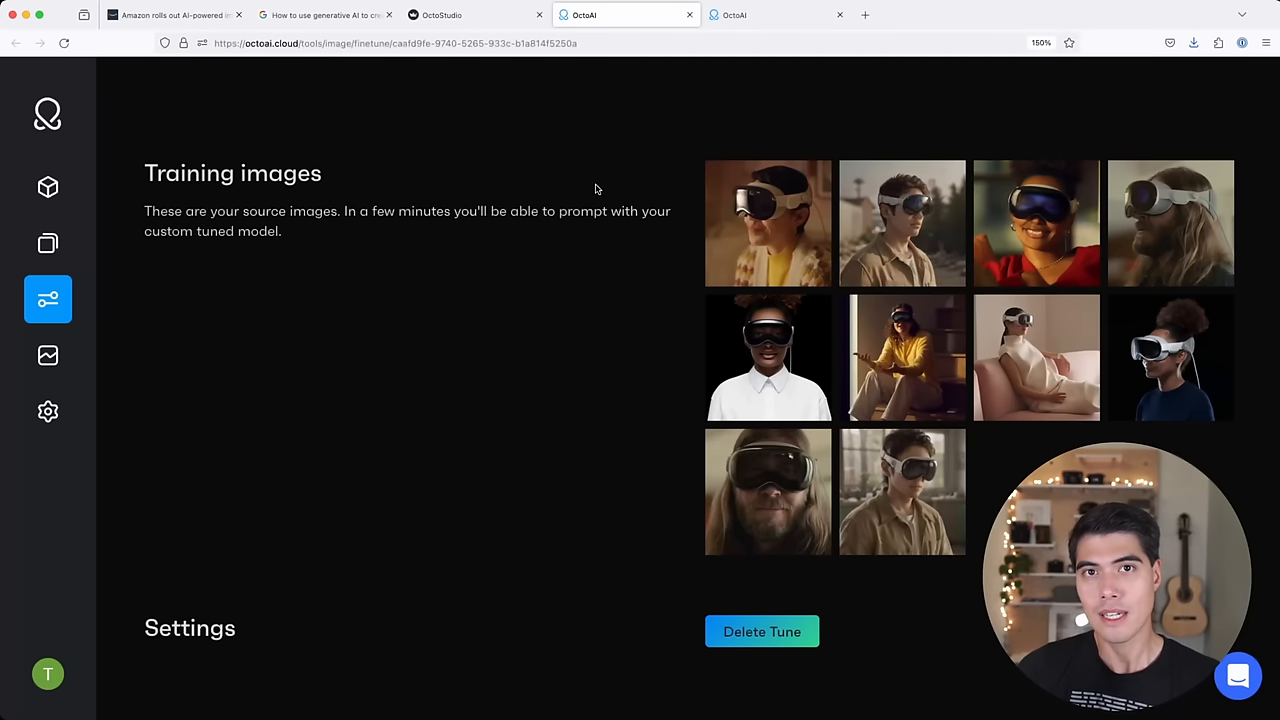
mouse_move(658, 363)
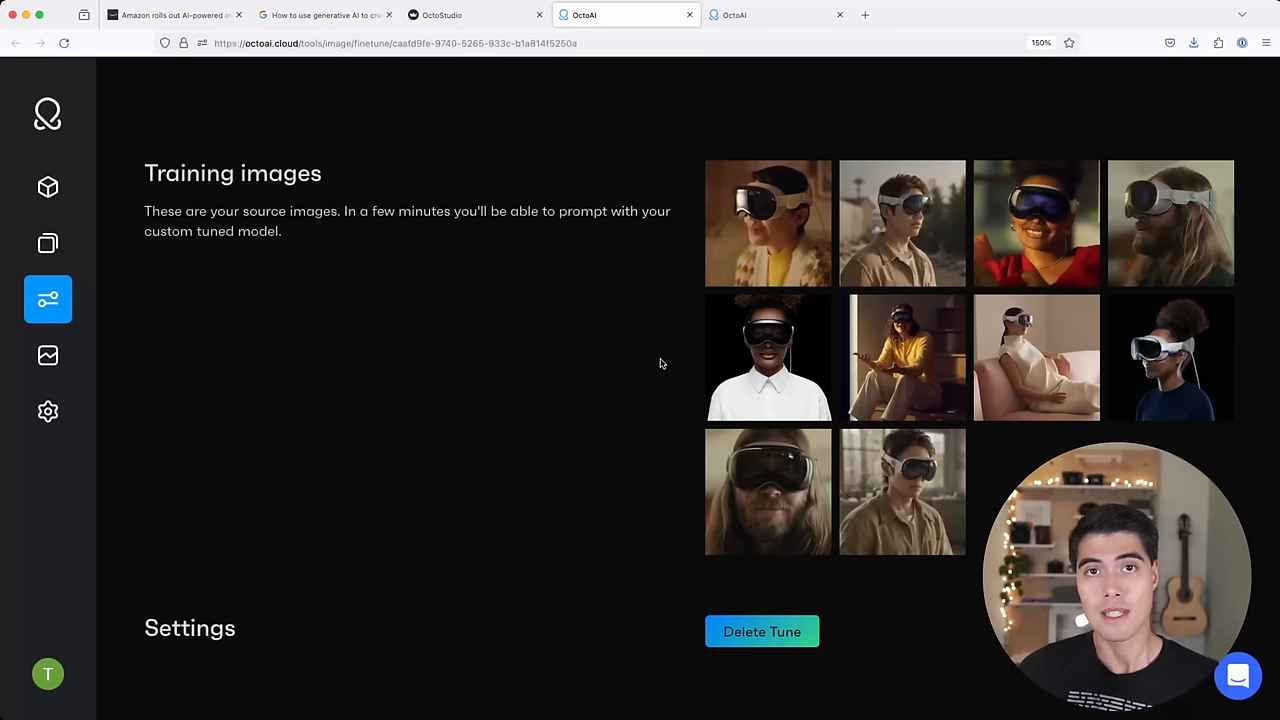
mouse_move(695, 140)
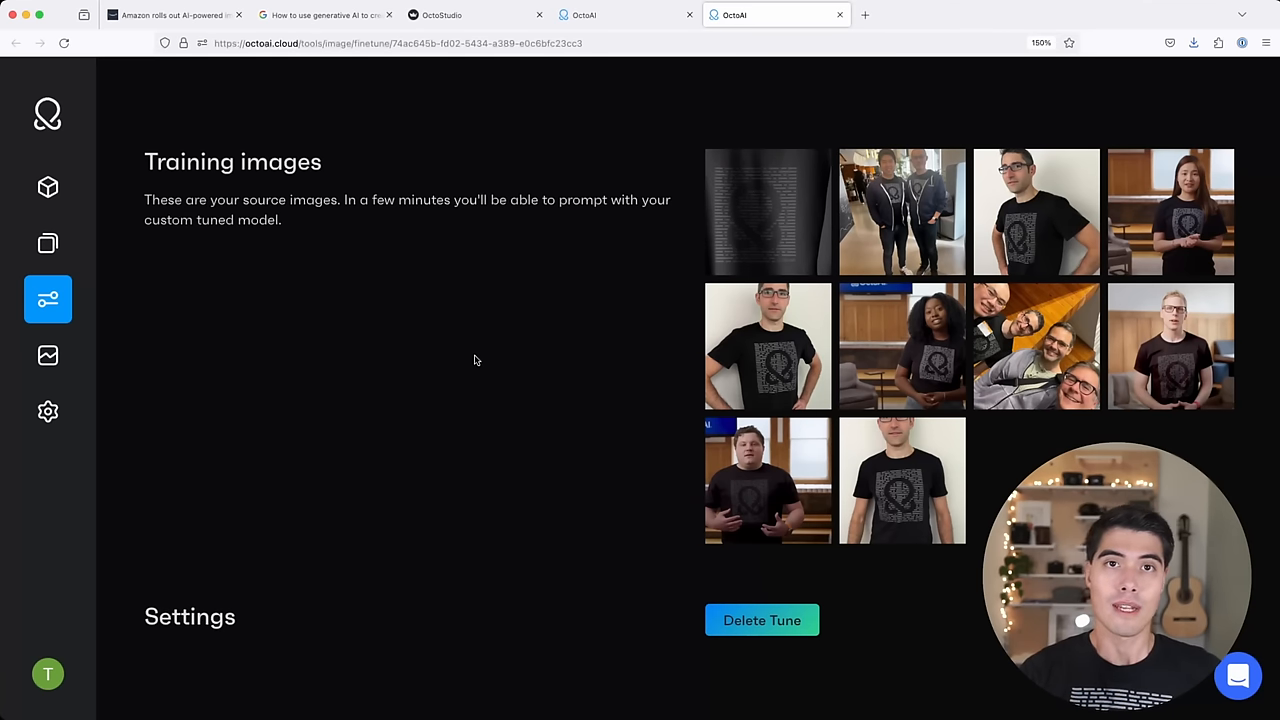
mouse_move(477, 401)
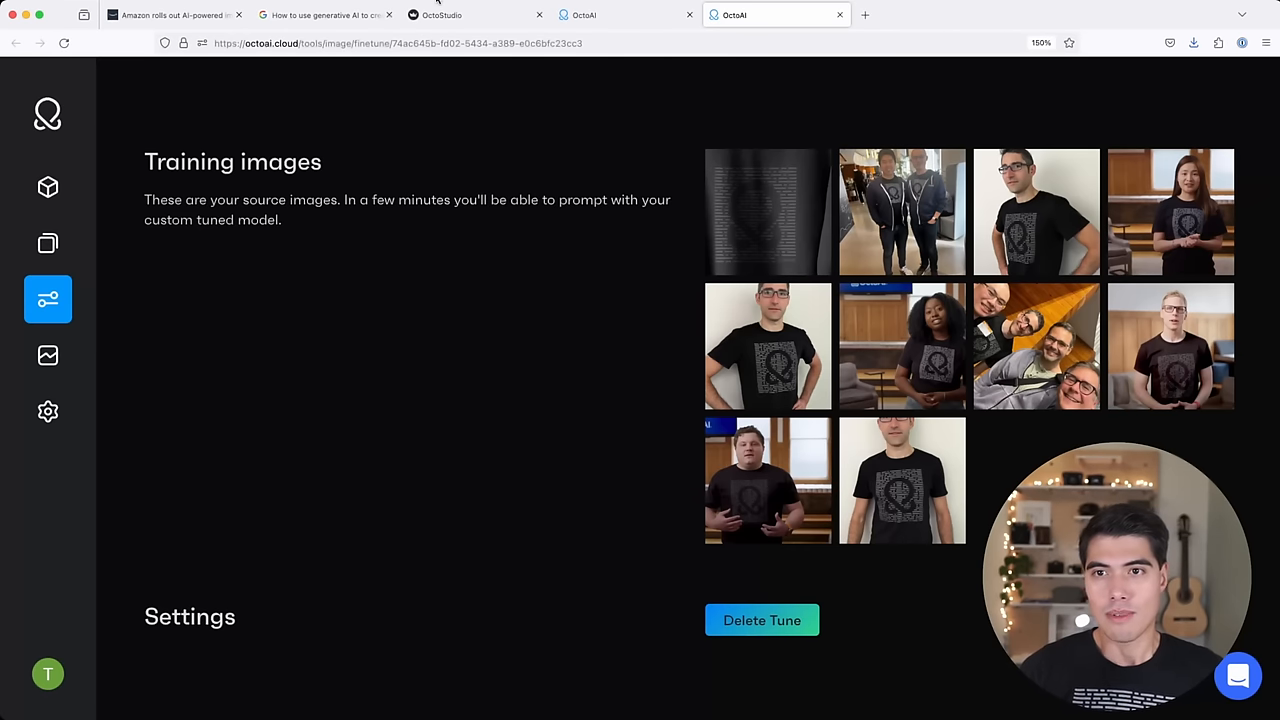
- Return to the OctoStudio portrait gallery after reviewing the fine-tune training photos
left_click(475, 15)
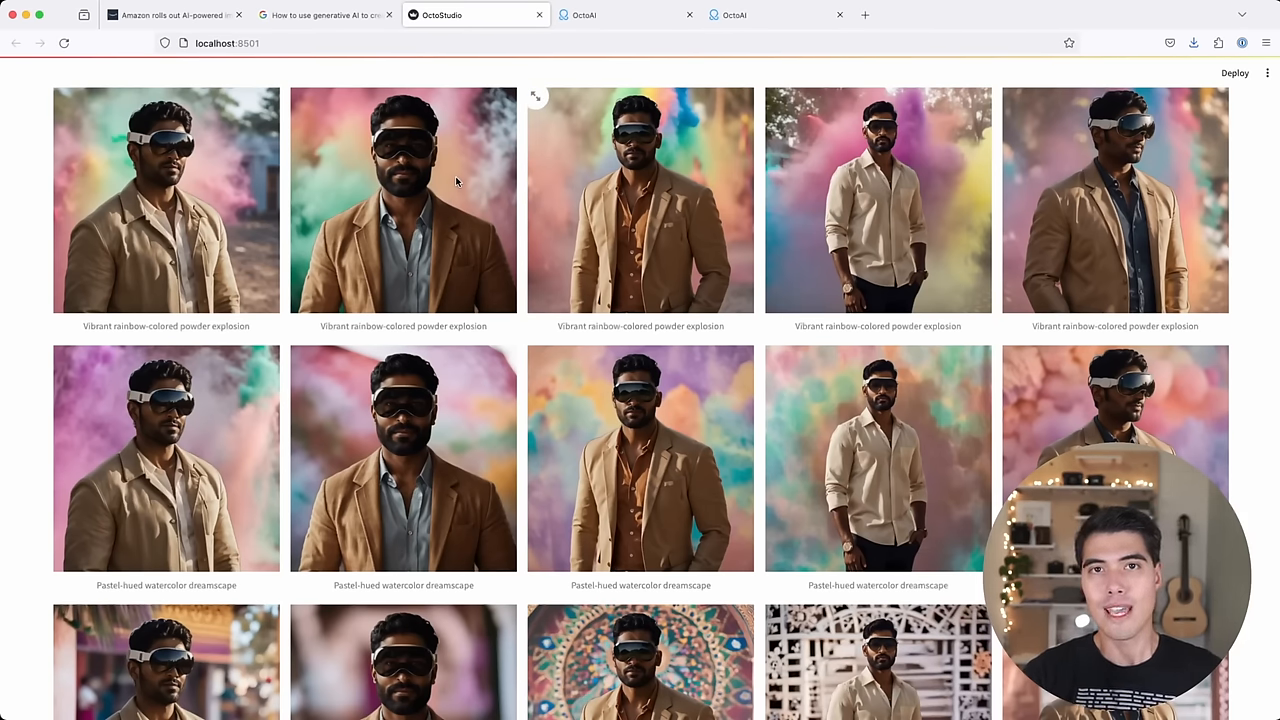
mouse_move(120, 286)
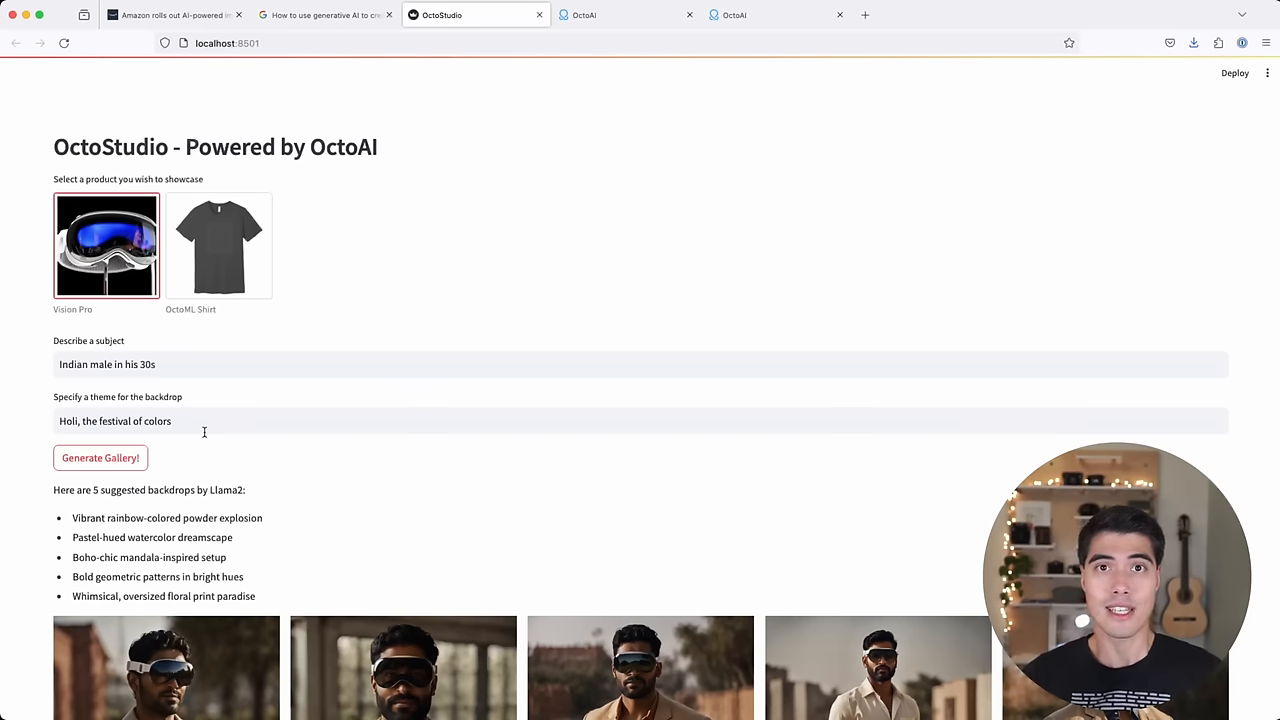
mouse_move(350, 567)
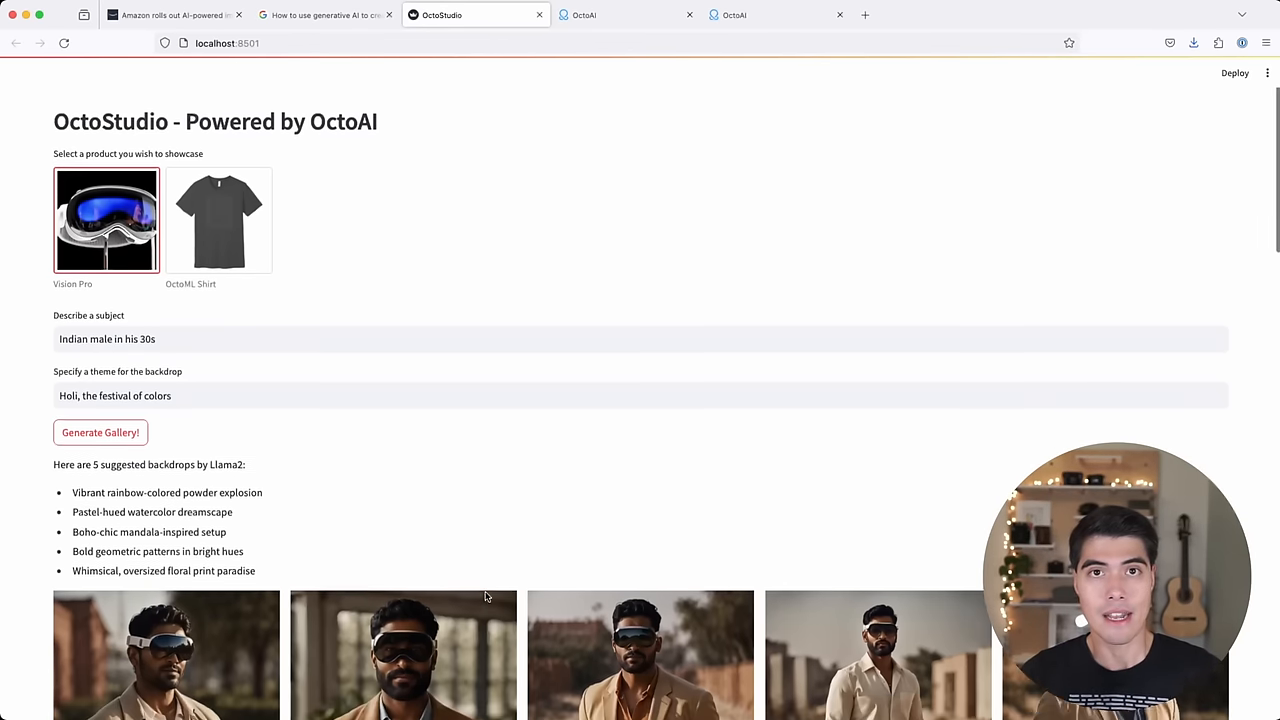
scroll("down", 3)
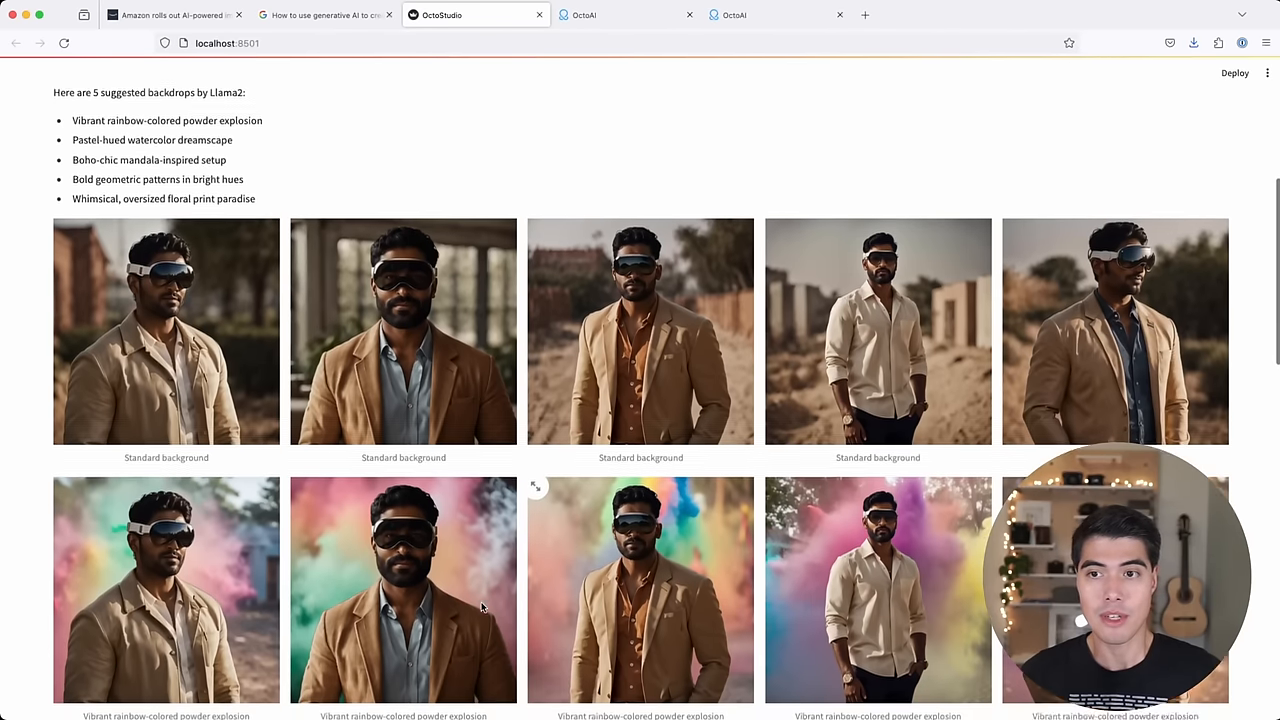
scroll("down", 3)
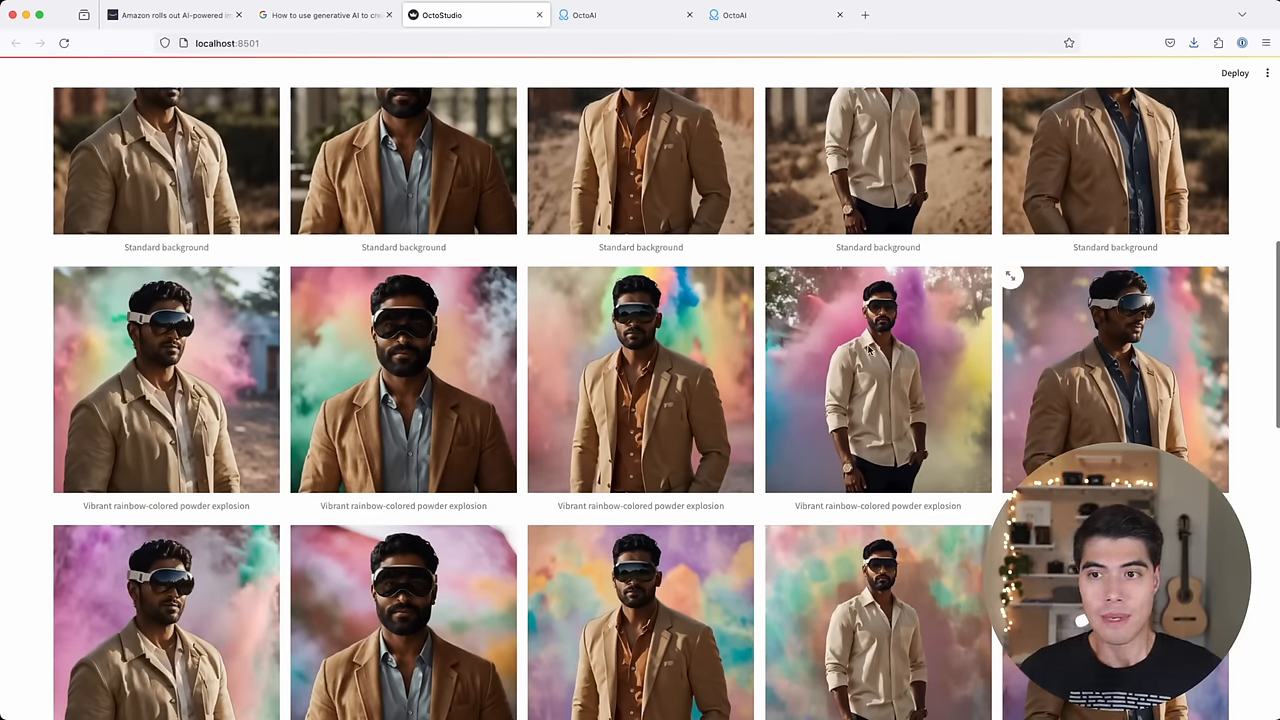
mouse_move(165, 365)
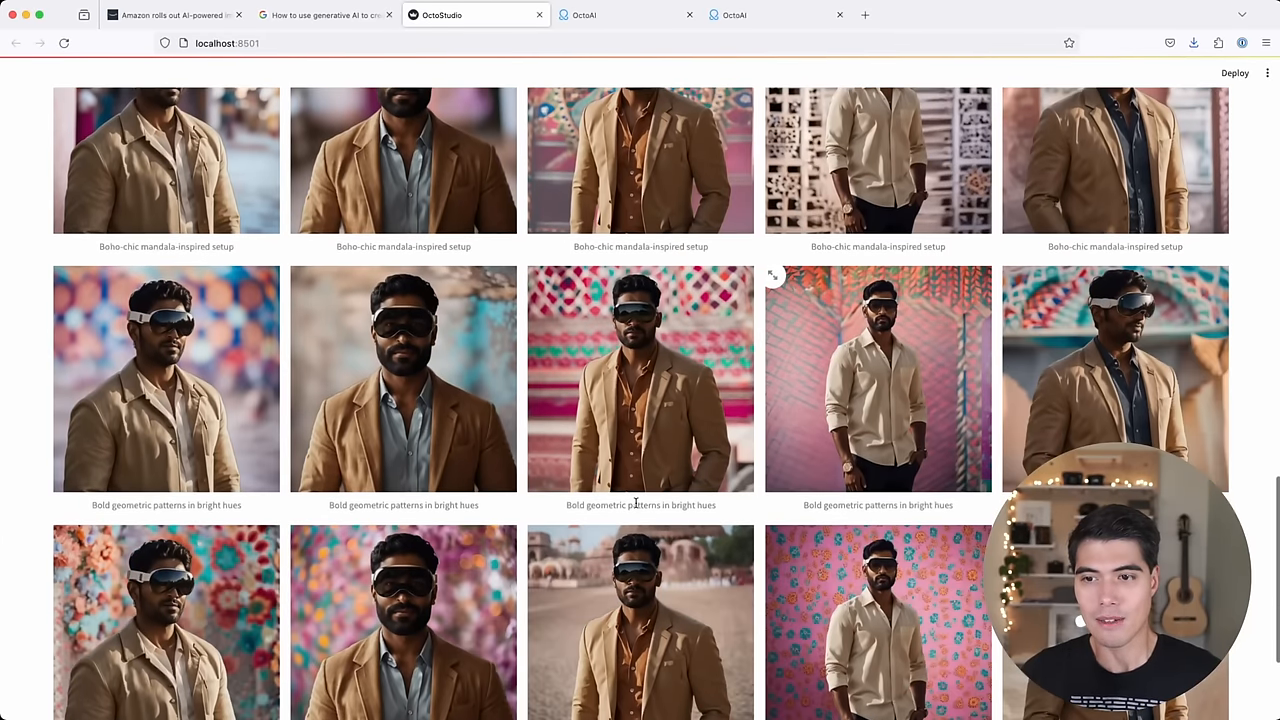
scroll("down", 3)
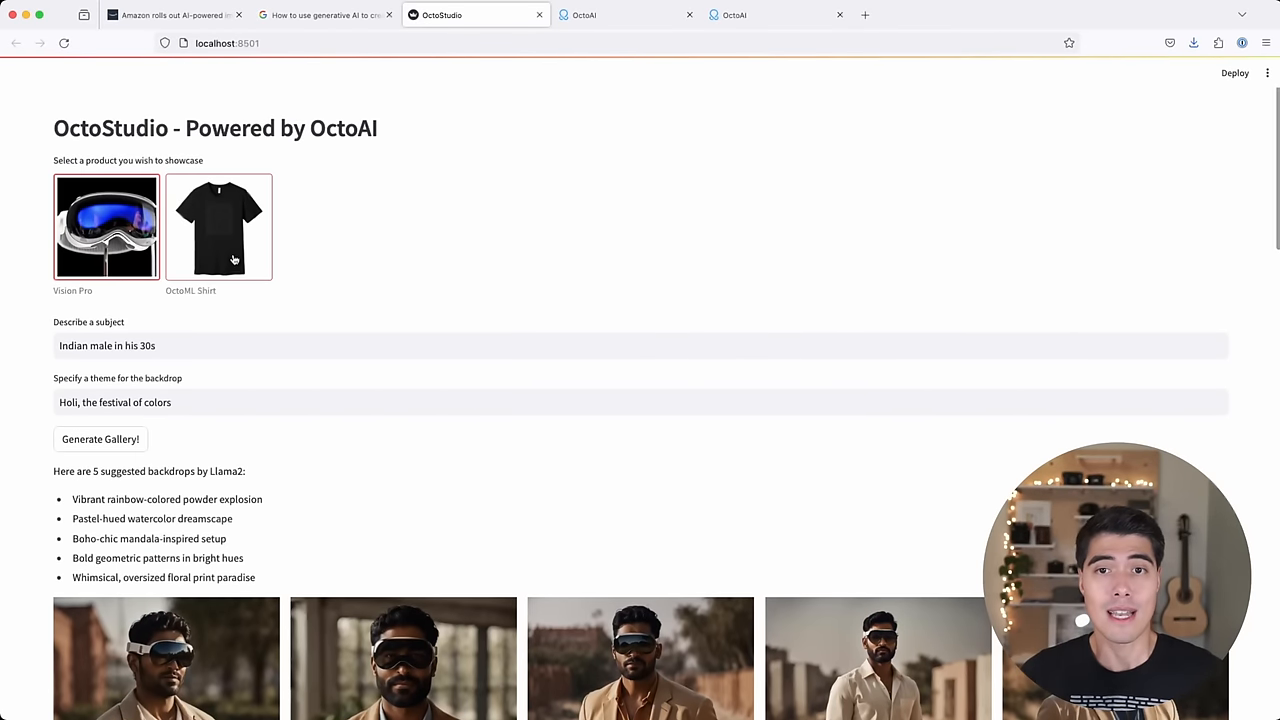
- Choose the OctoML Shirt with subject 'kids' and backdrop theme 'thanksgiving'
left_click(219, 245)
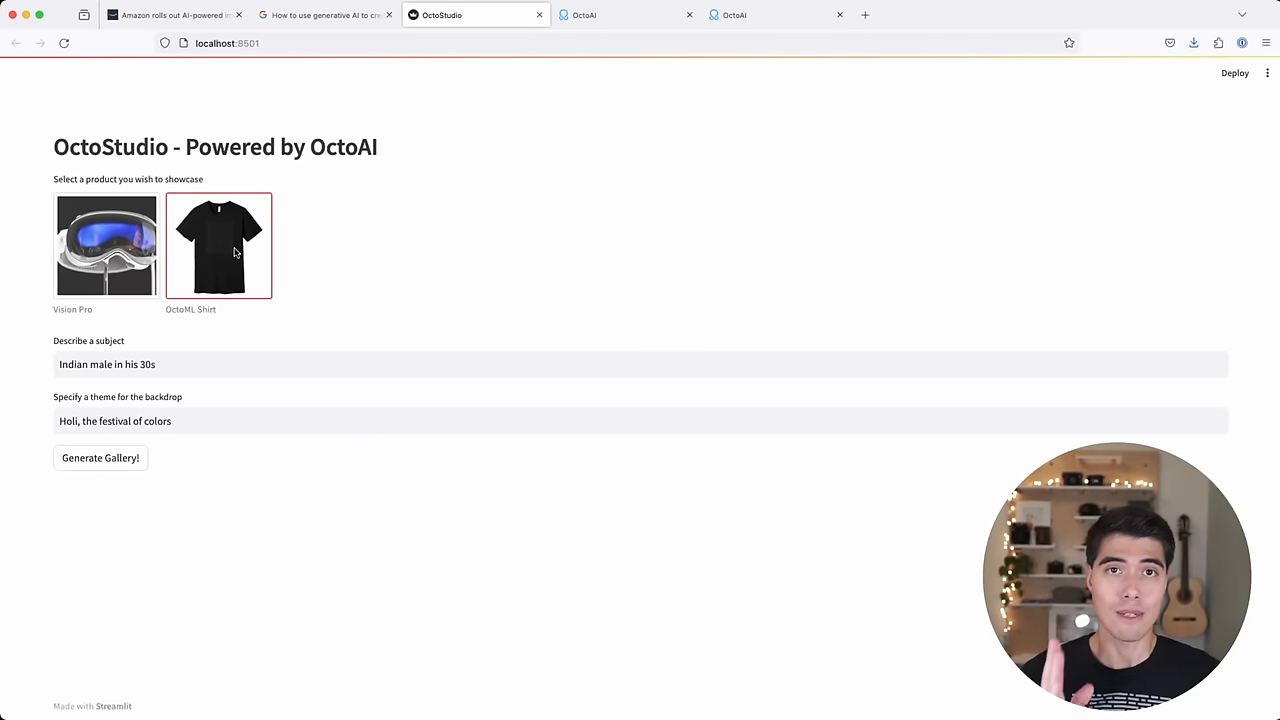
triple_click(115, 420)
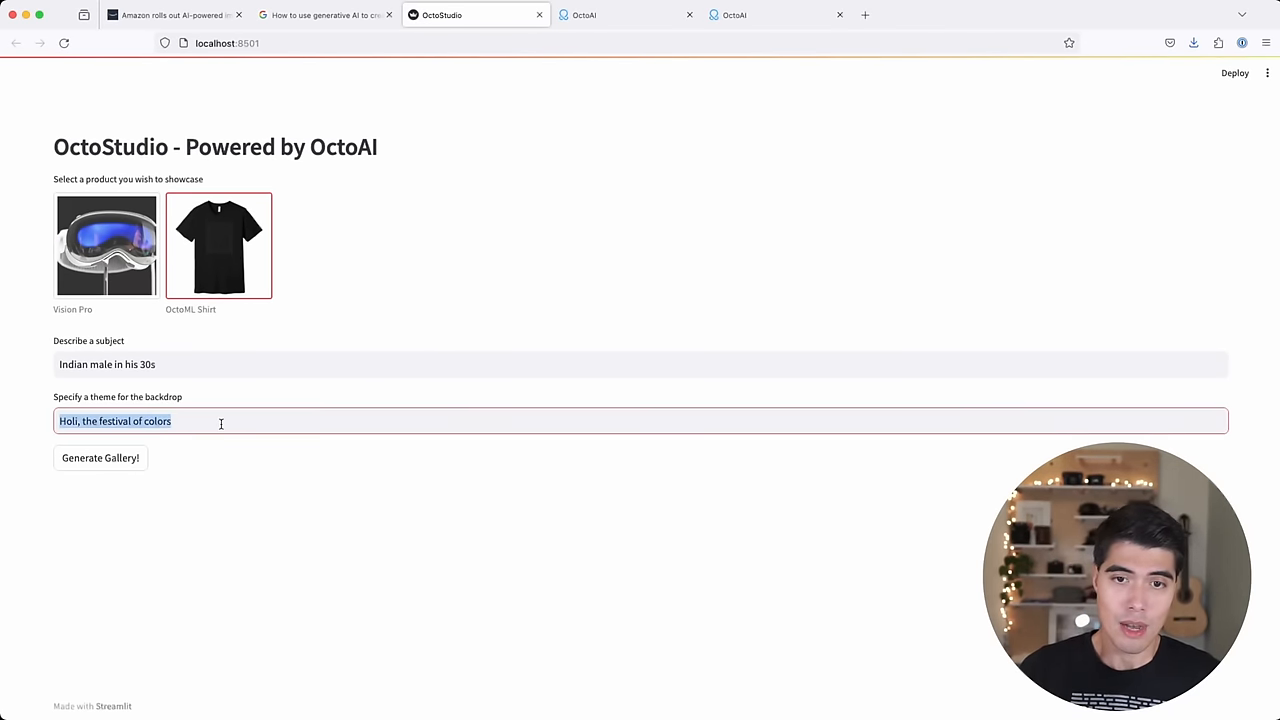
key("Backspace")
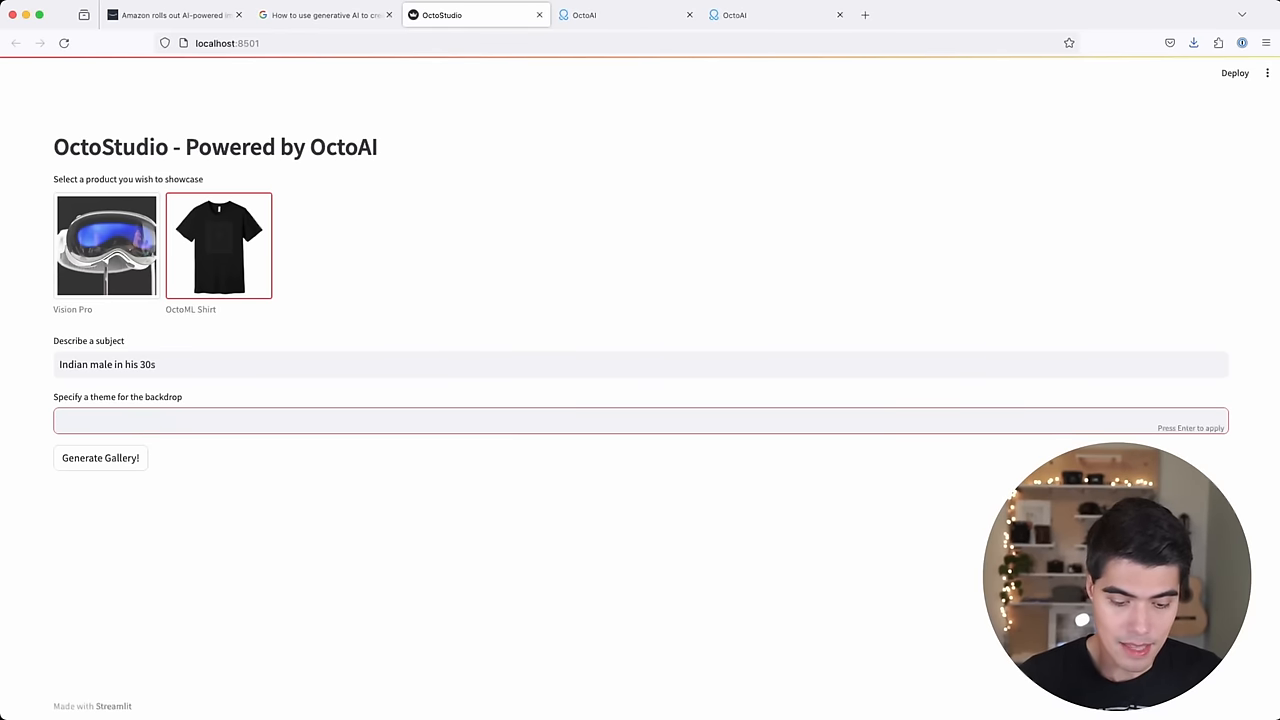
type("thank")
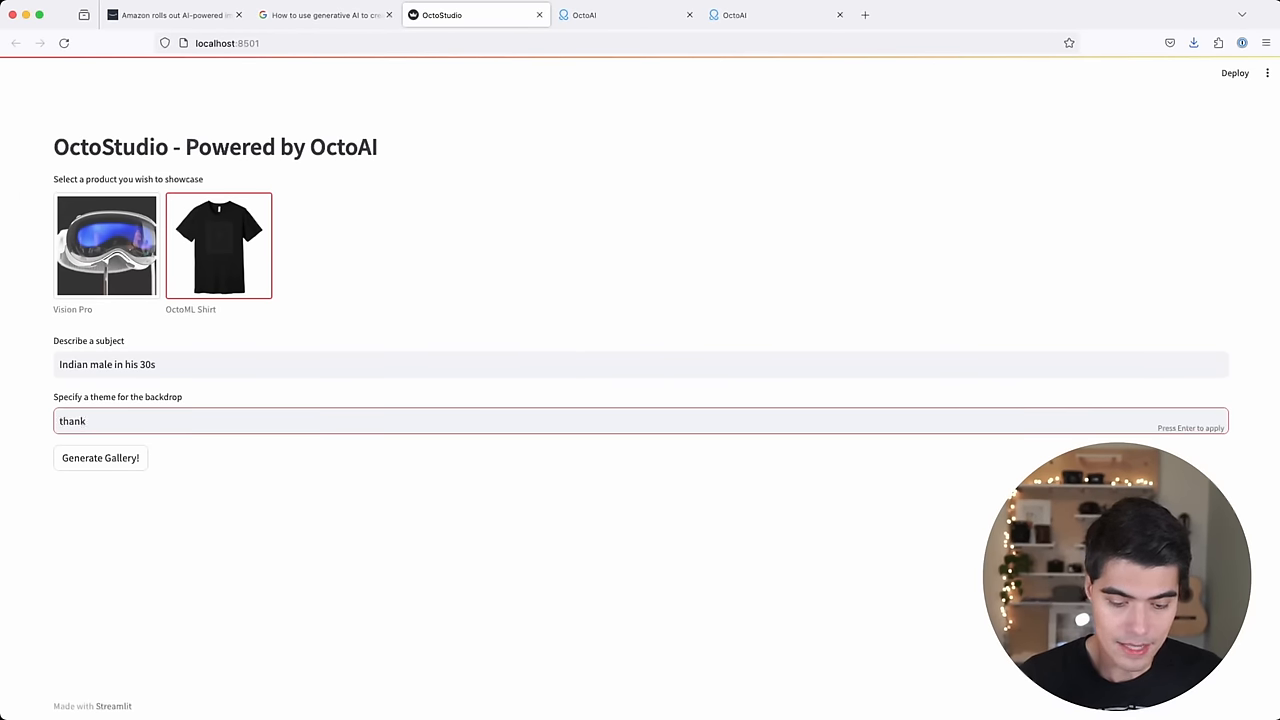
type("sgiving")
left_click(641, 364)
type("ki")
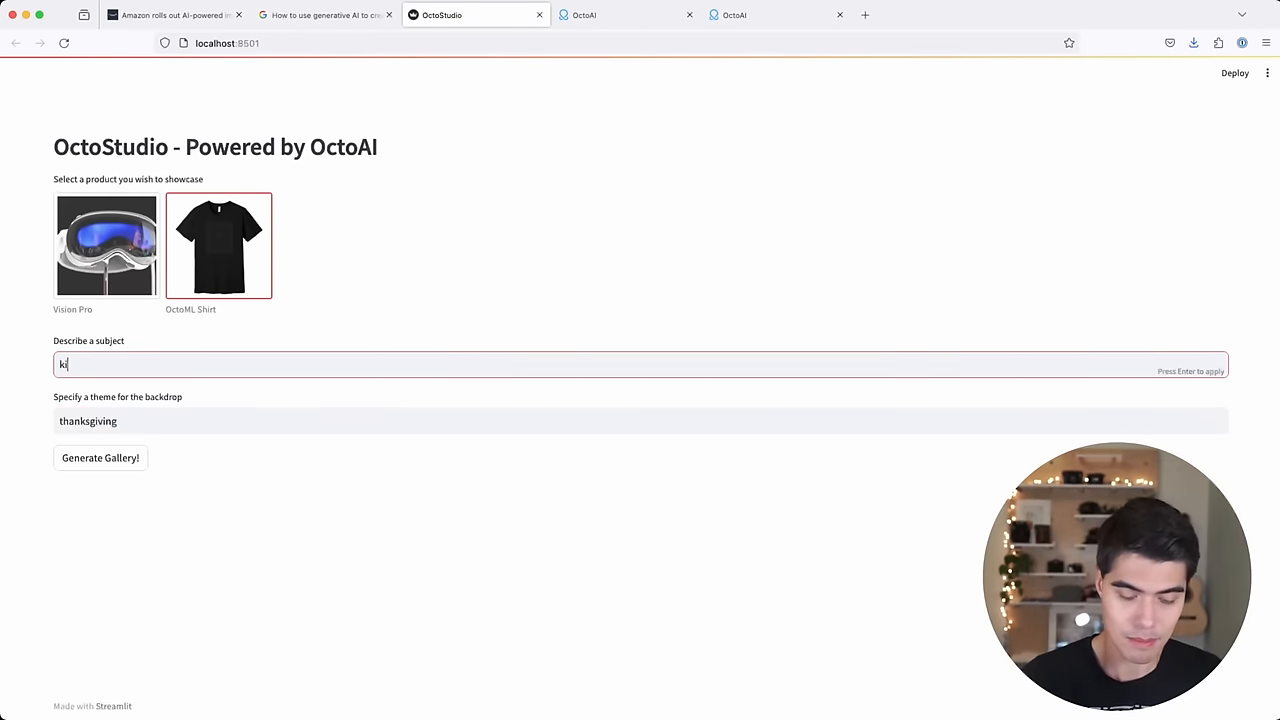
key("enter")
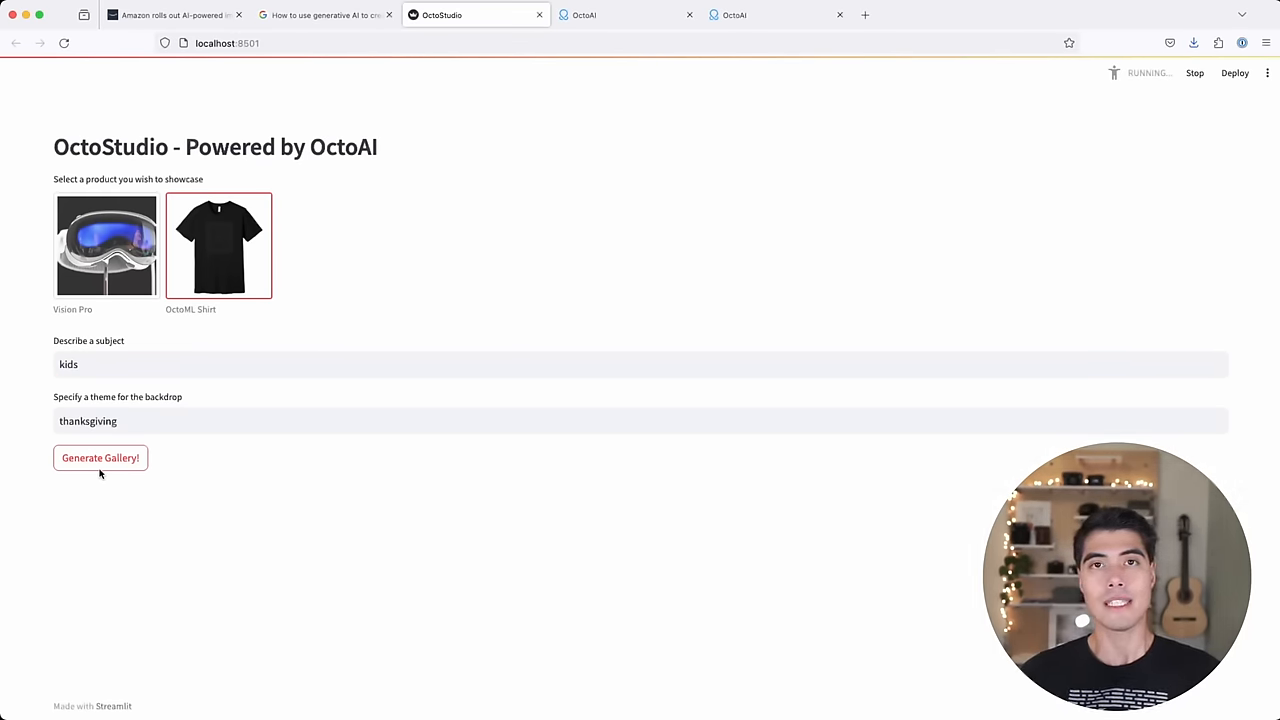
- Generate the kids shirt gallery and scroll to the first Standard background photos
left_click(100, 457)
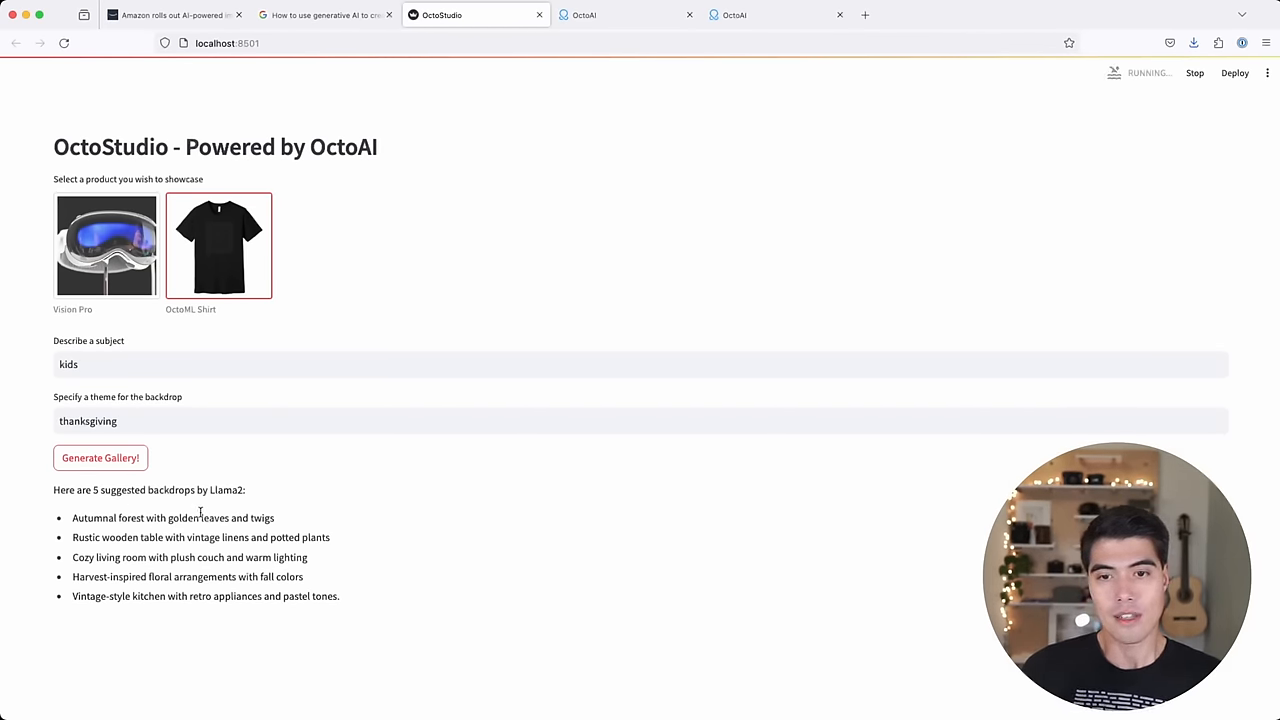
left_click(100, 457)
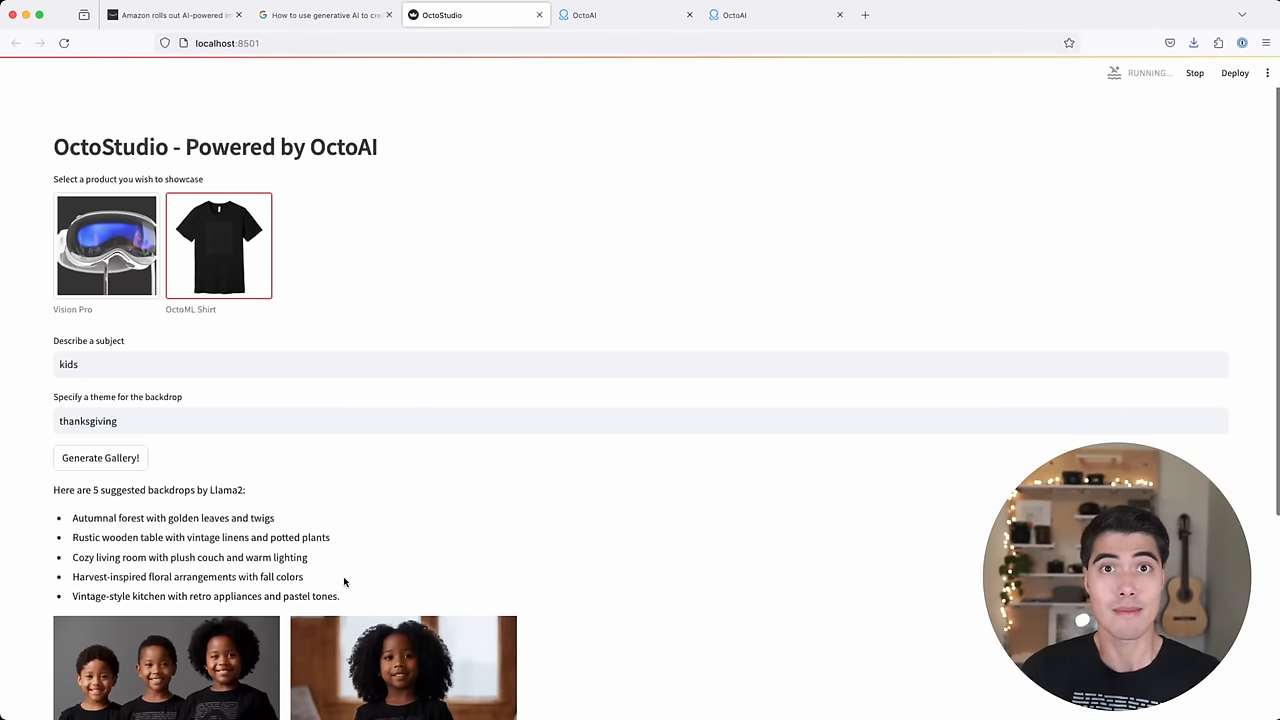
scroll("down", 3)
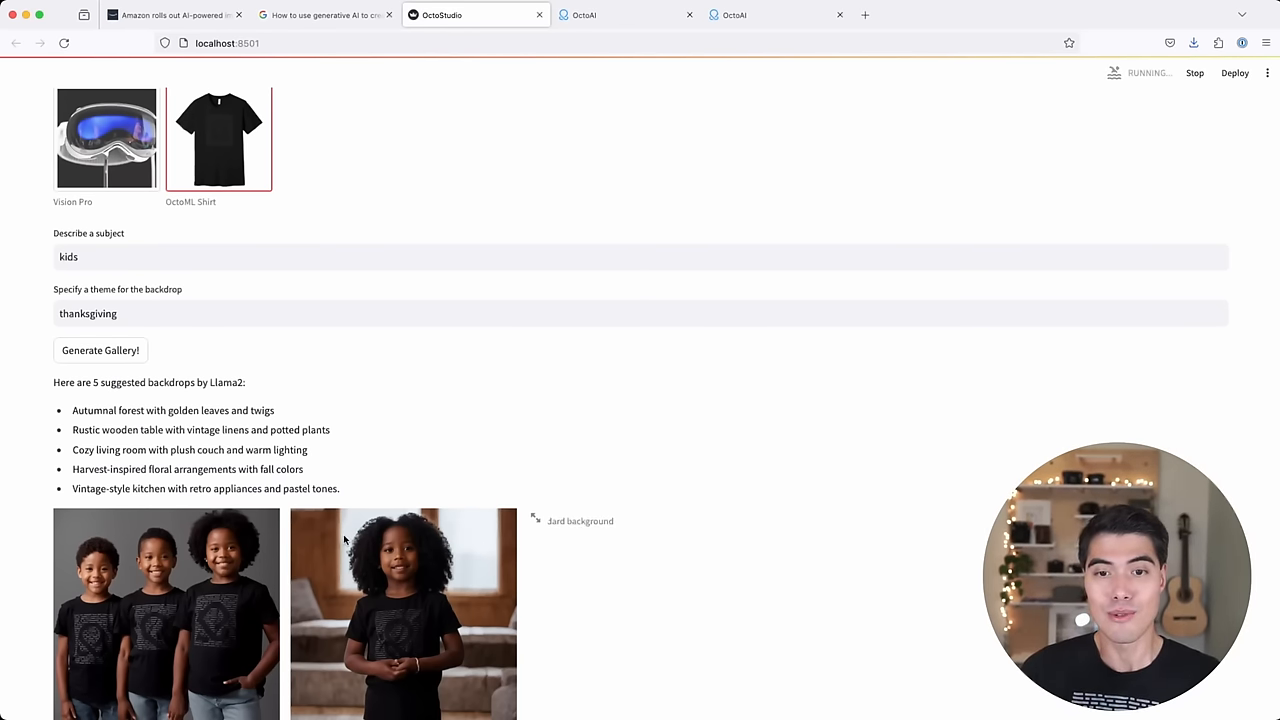
scroll("down", 3)
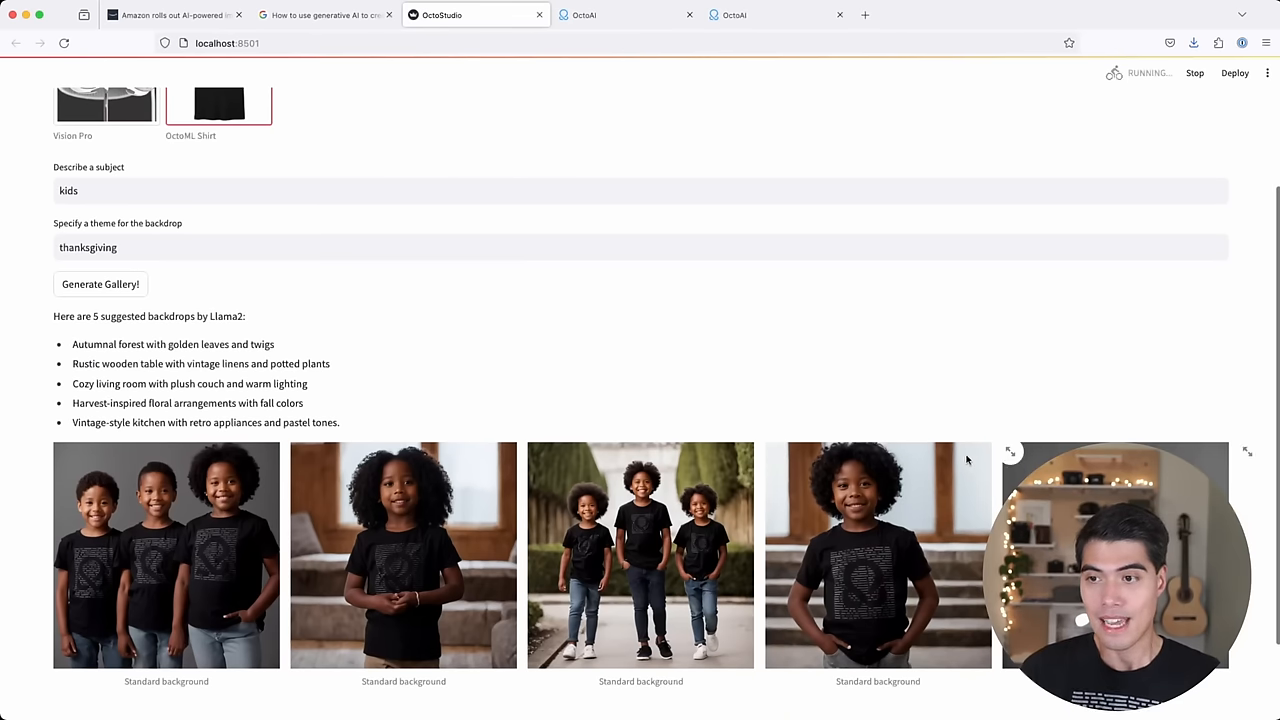
left_click(1010, 451)
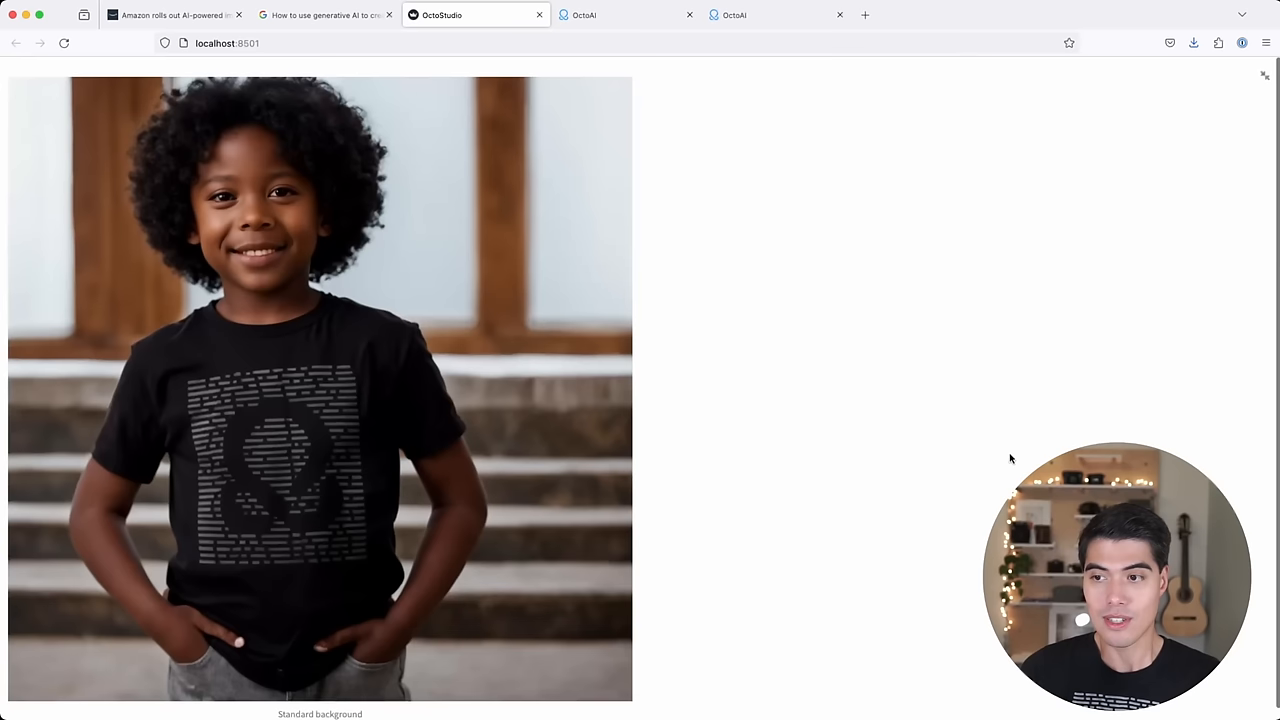
mouse_move(240, 415)
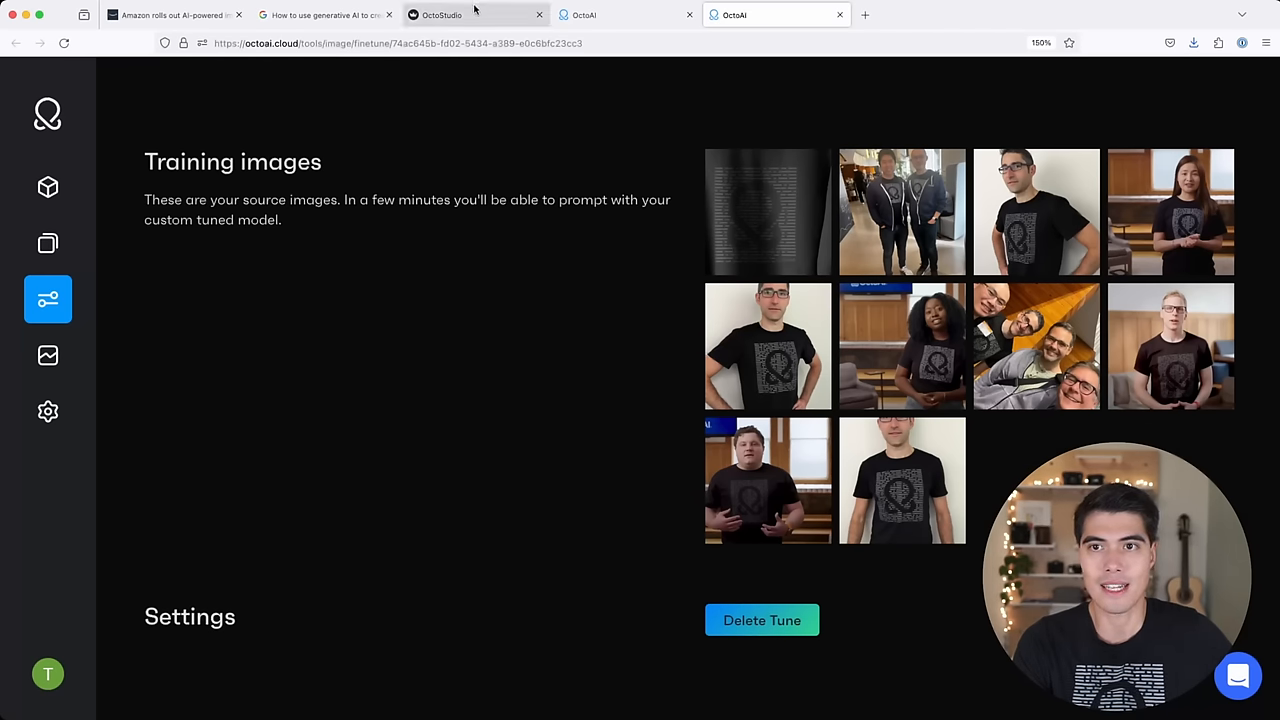
left_click(443, 14)
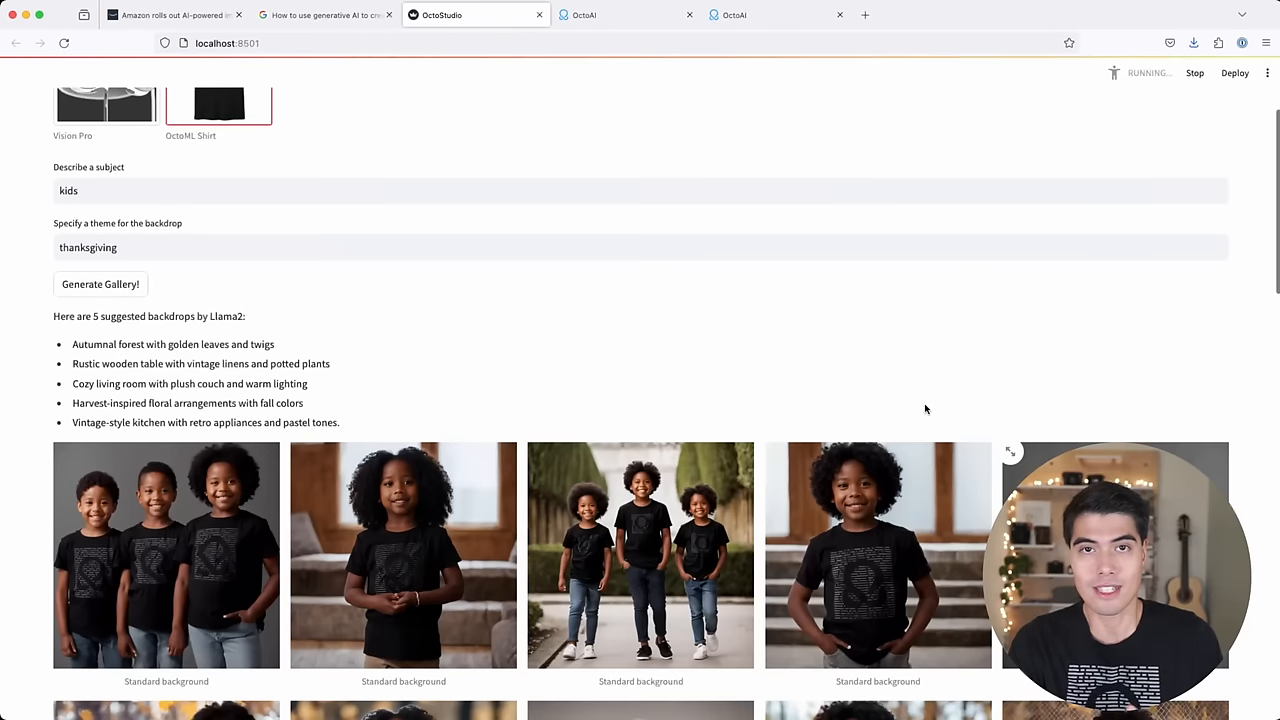
- Scroll through the shirt rows on forest, rustic table, living room and harvest floral backdrops
scroll("down", 3)
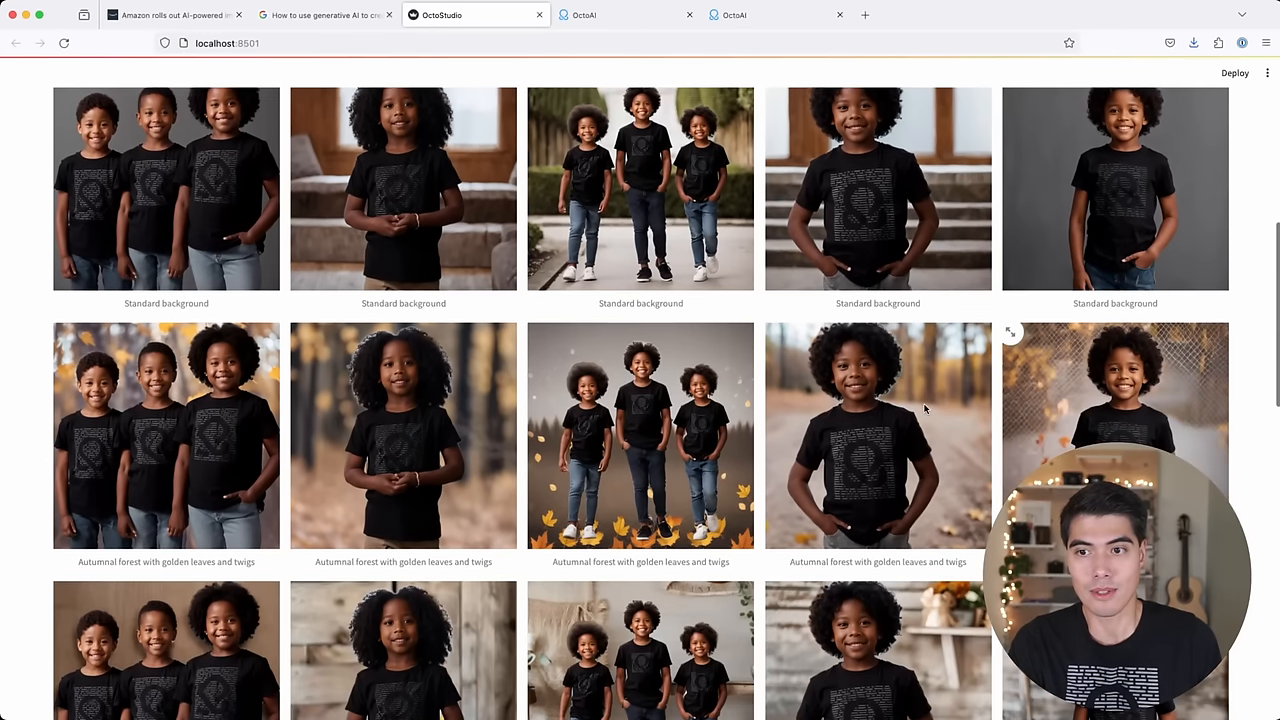
scroll("down", 3)
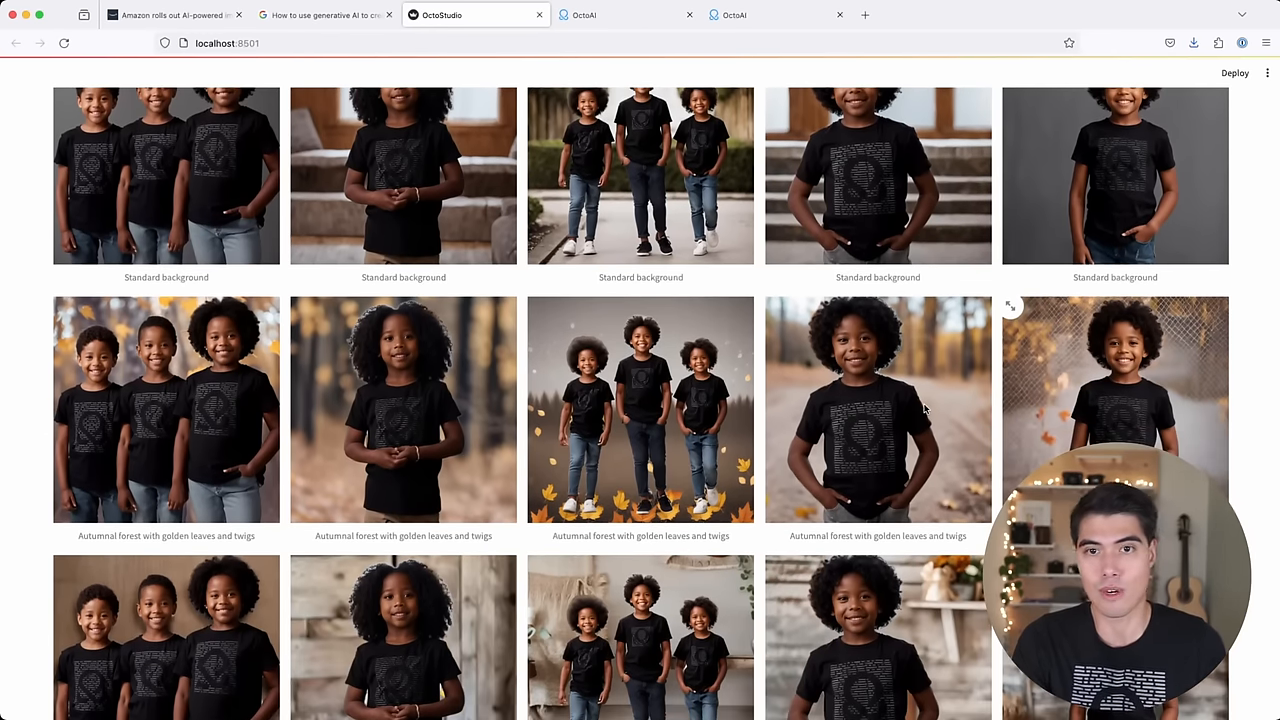
scroll("down", 3)
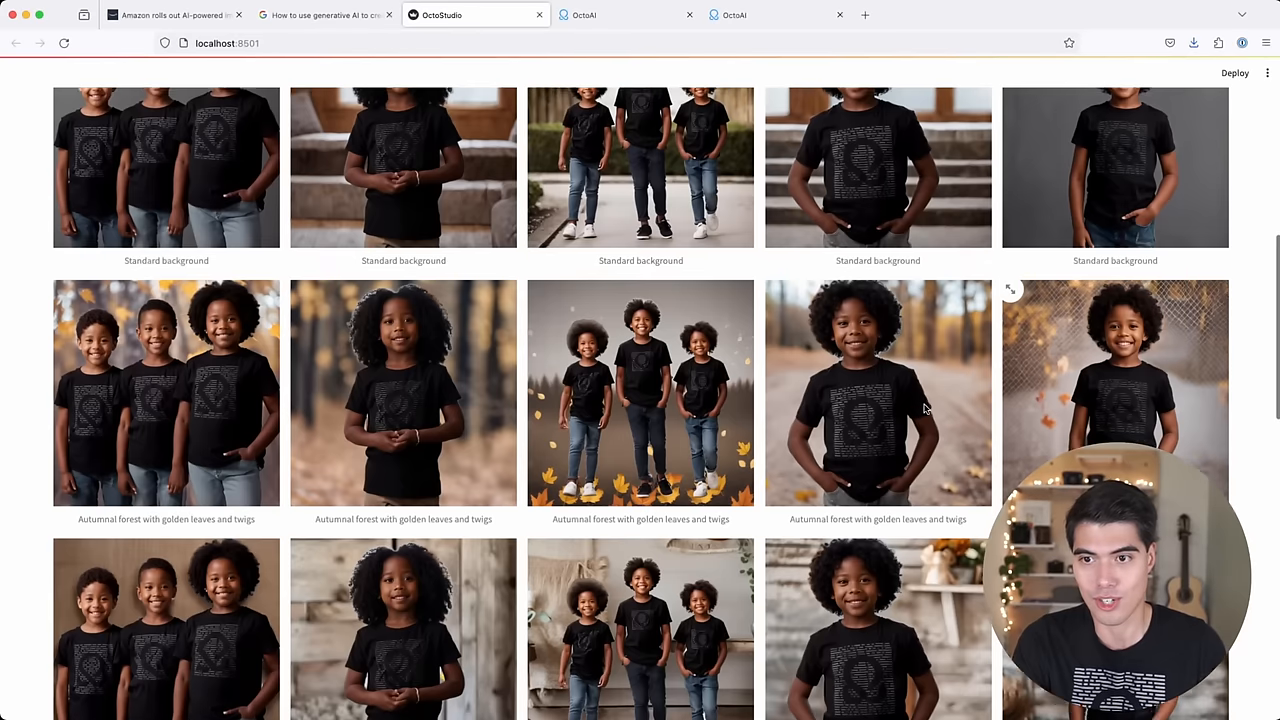
scroll("down", 3)
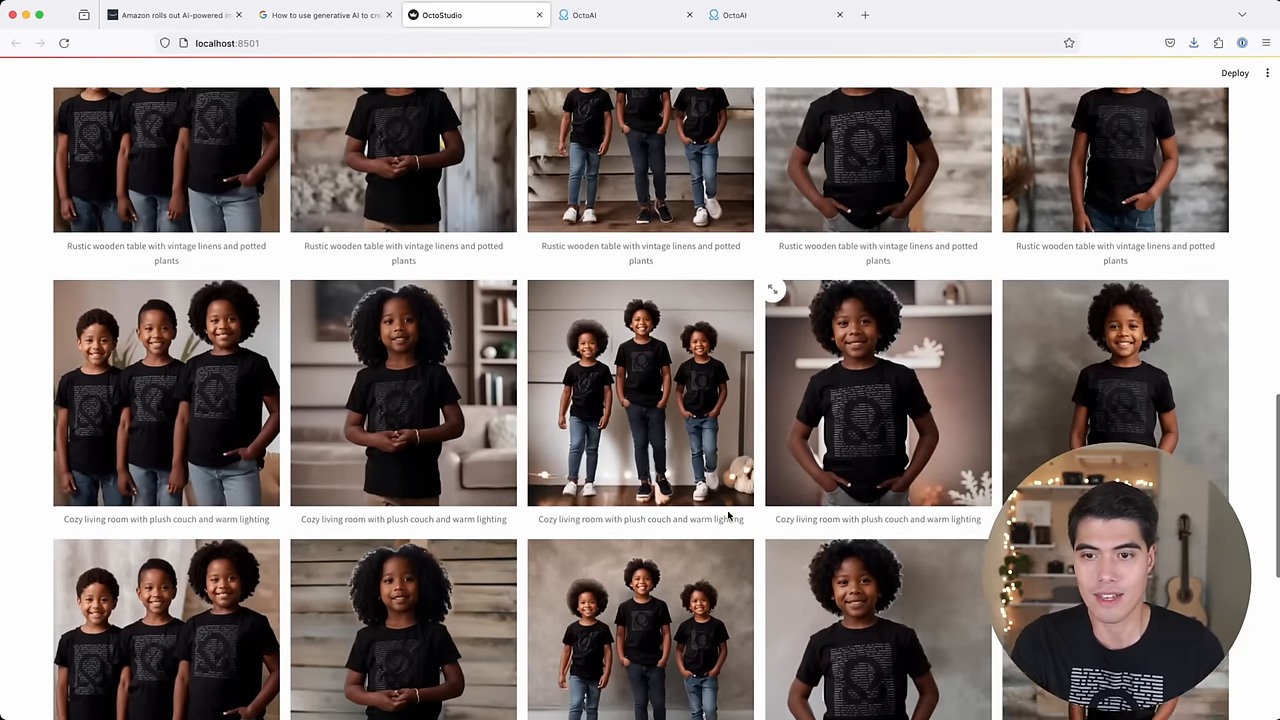
scroll("down", 3)
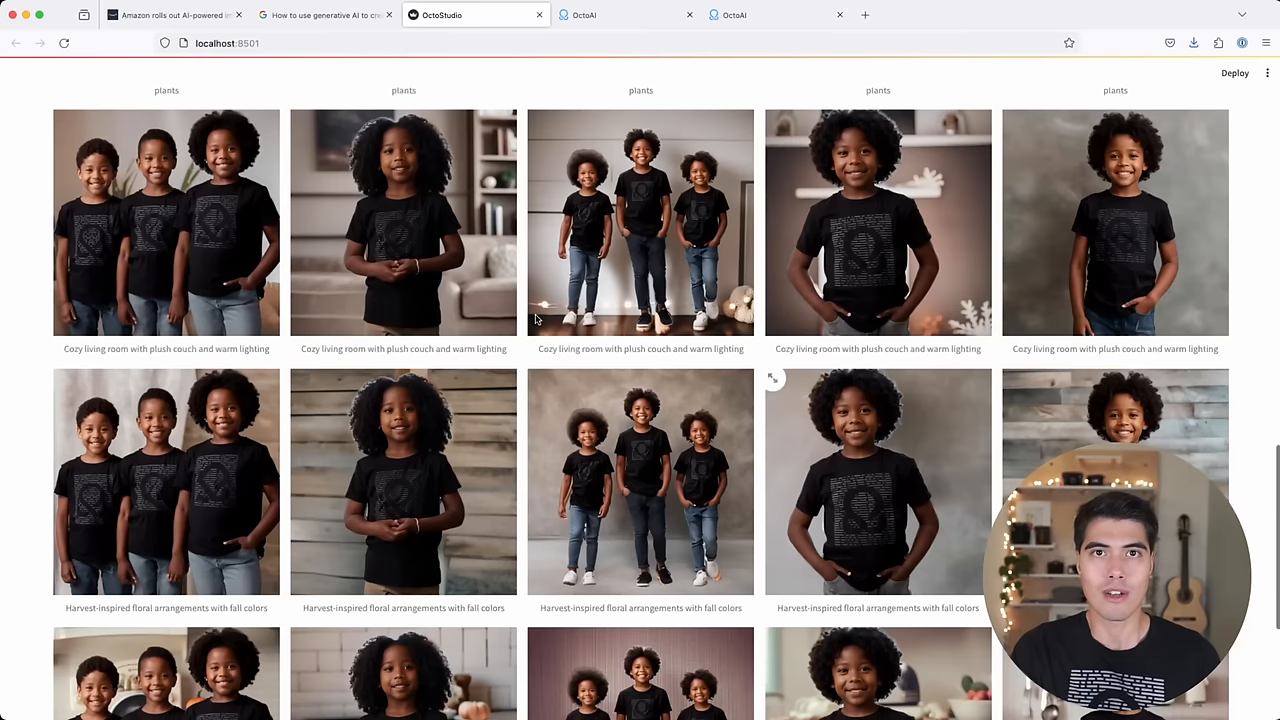
scroll("down", 3)
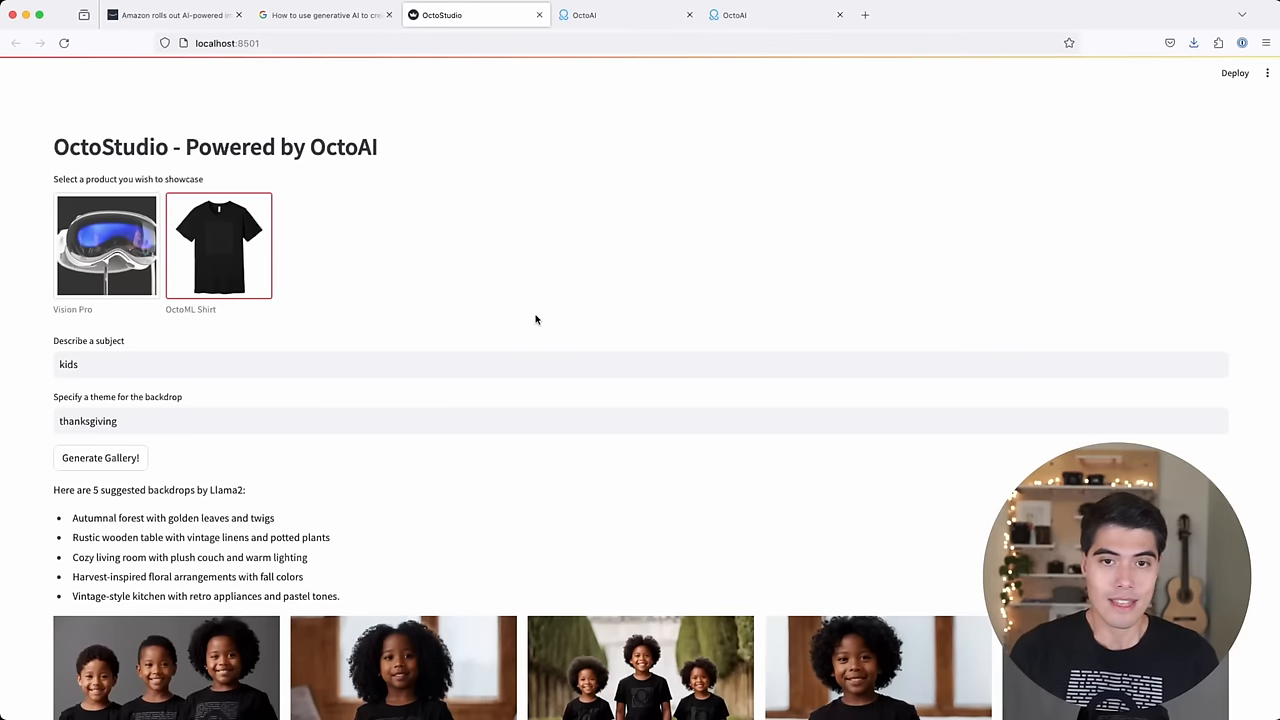
mouse_move(545, 319)
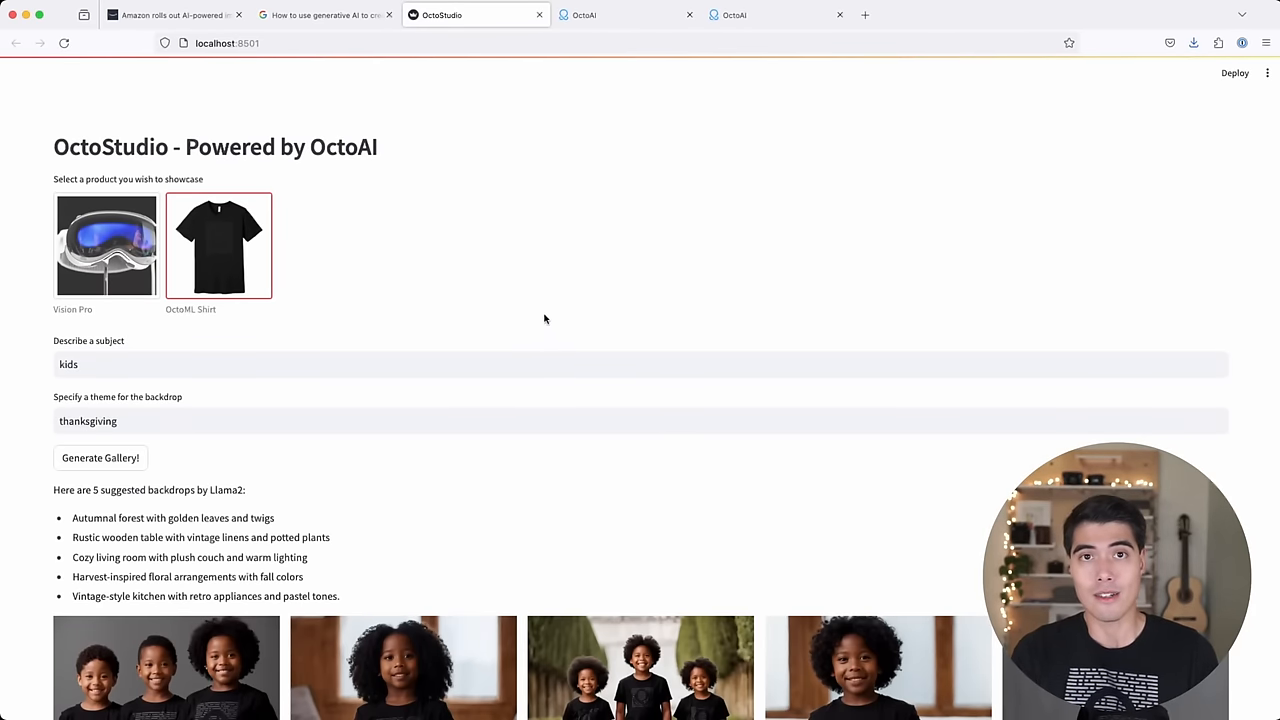
mouse_move(547, 308)
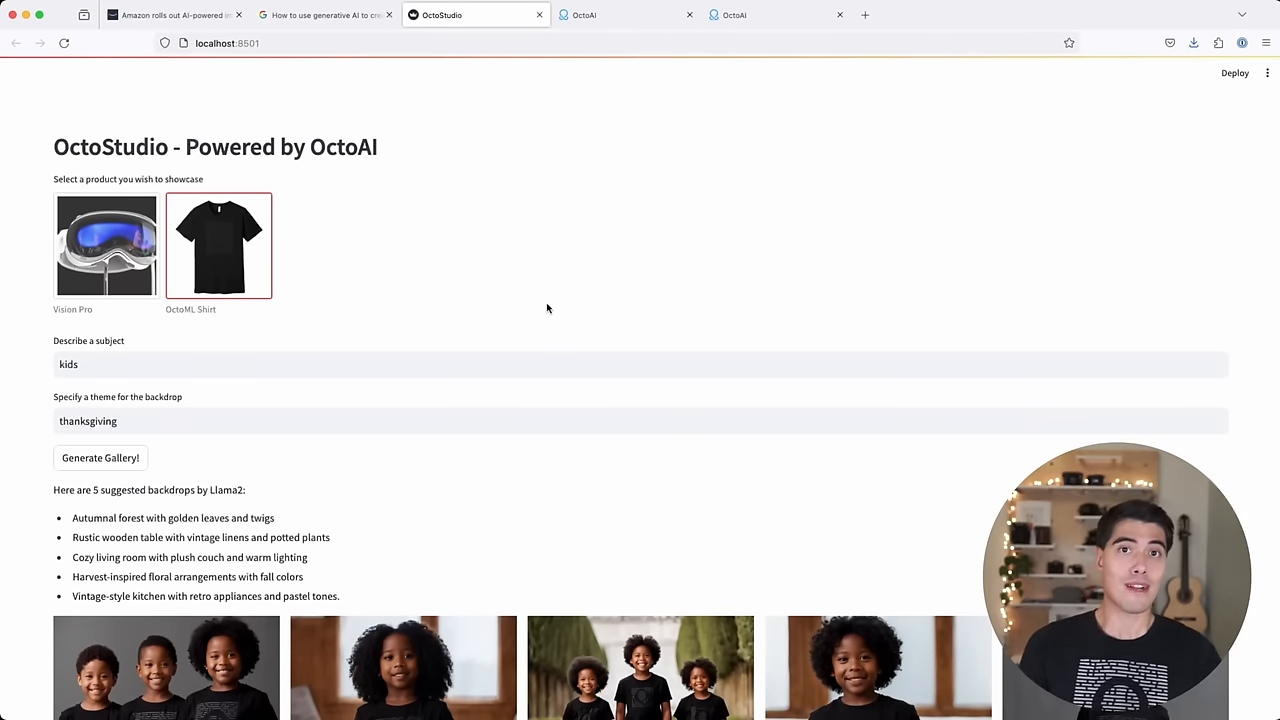